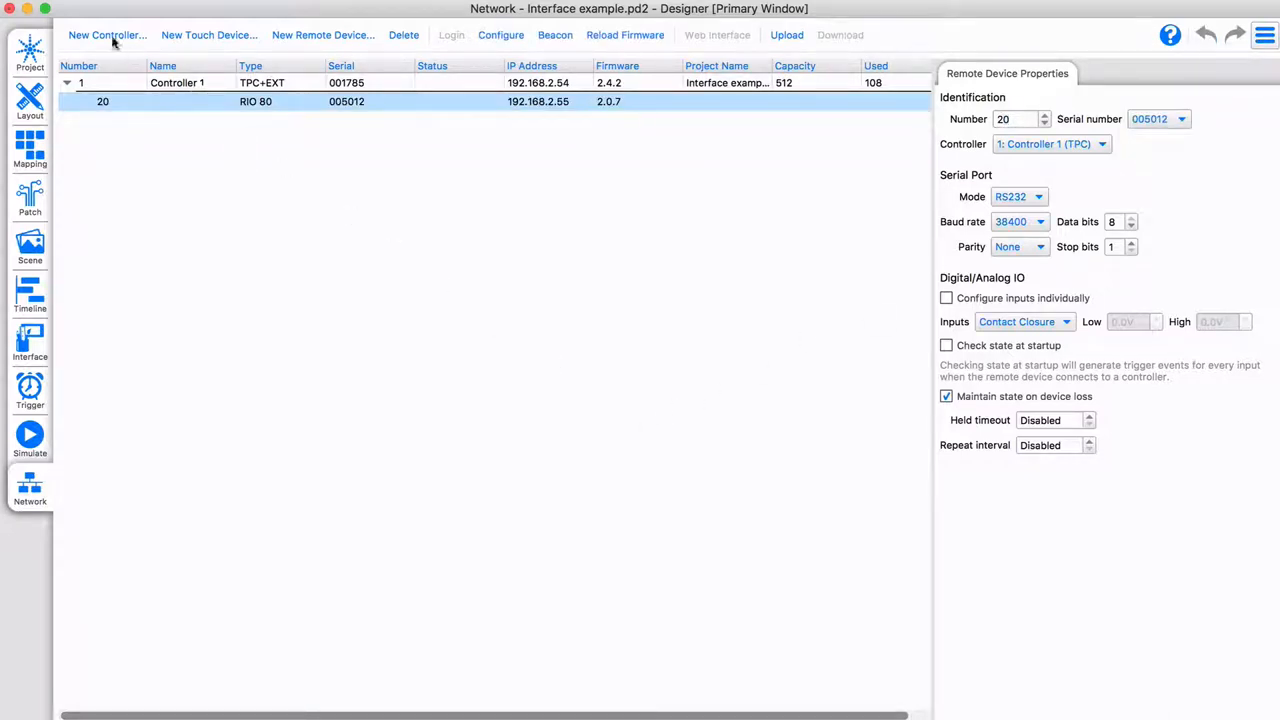
Add Controller 2 as an LPC with 4 universes (capacity 2048).
click(108, 36)
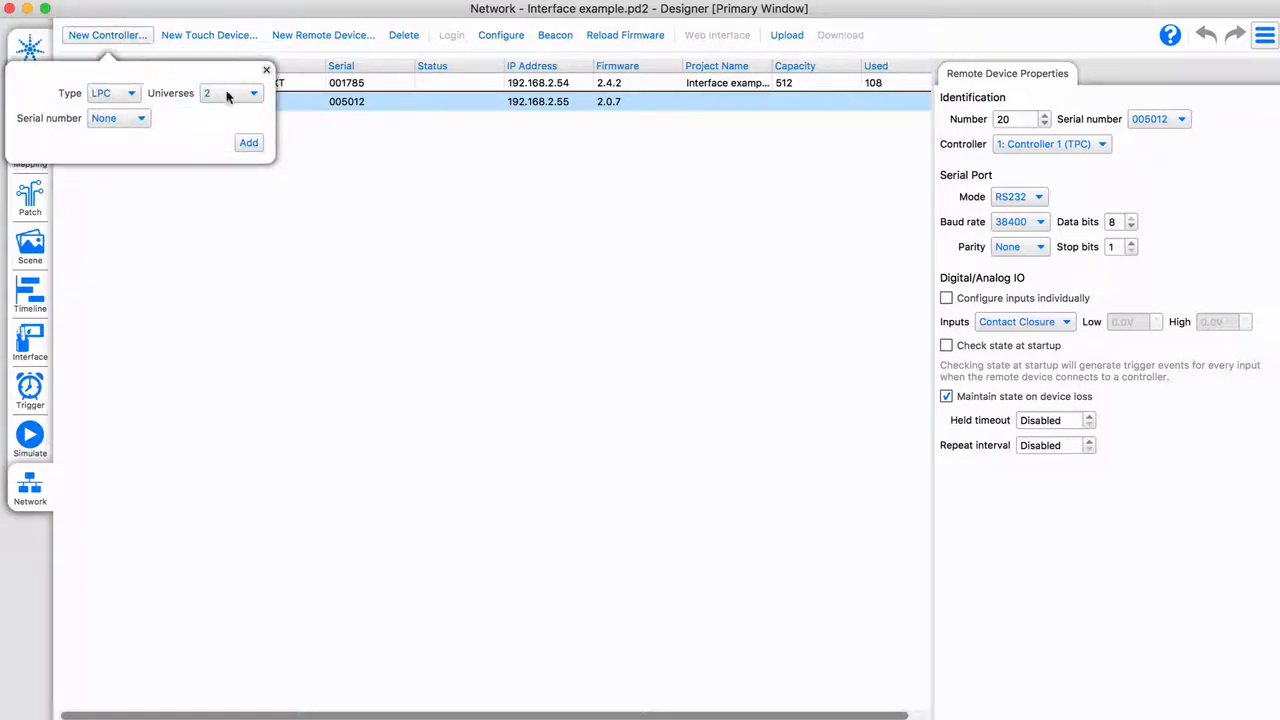
click(252, 92)
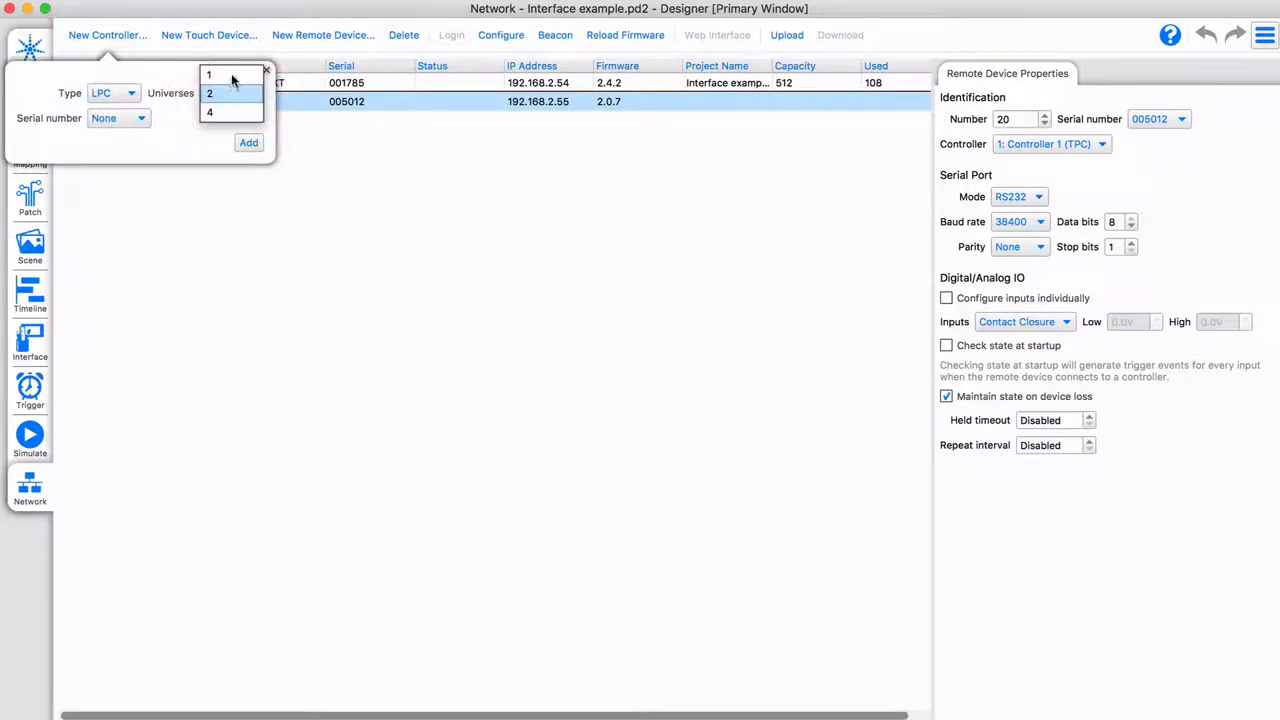
click(208, 76)
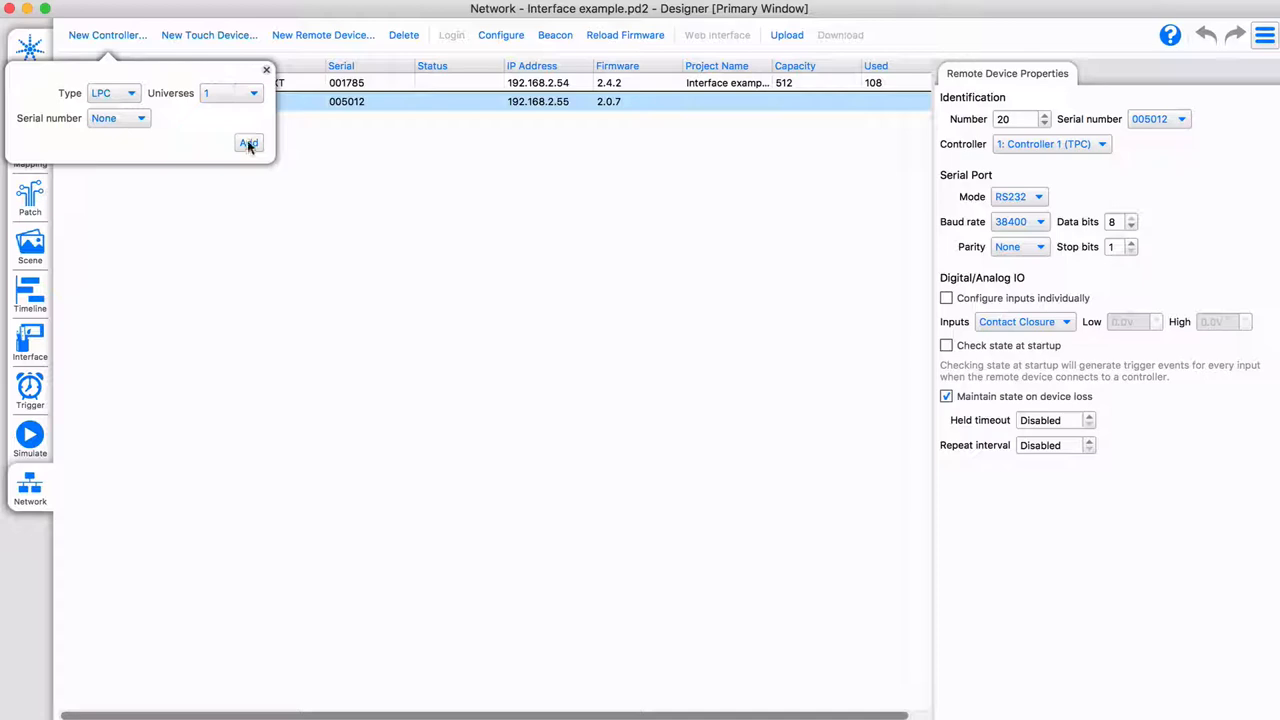
click(248, 144)
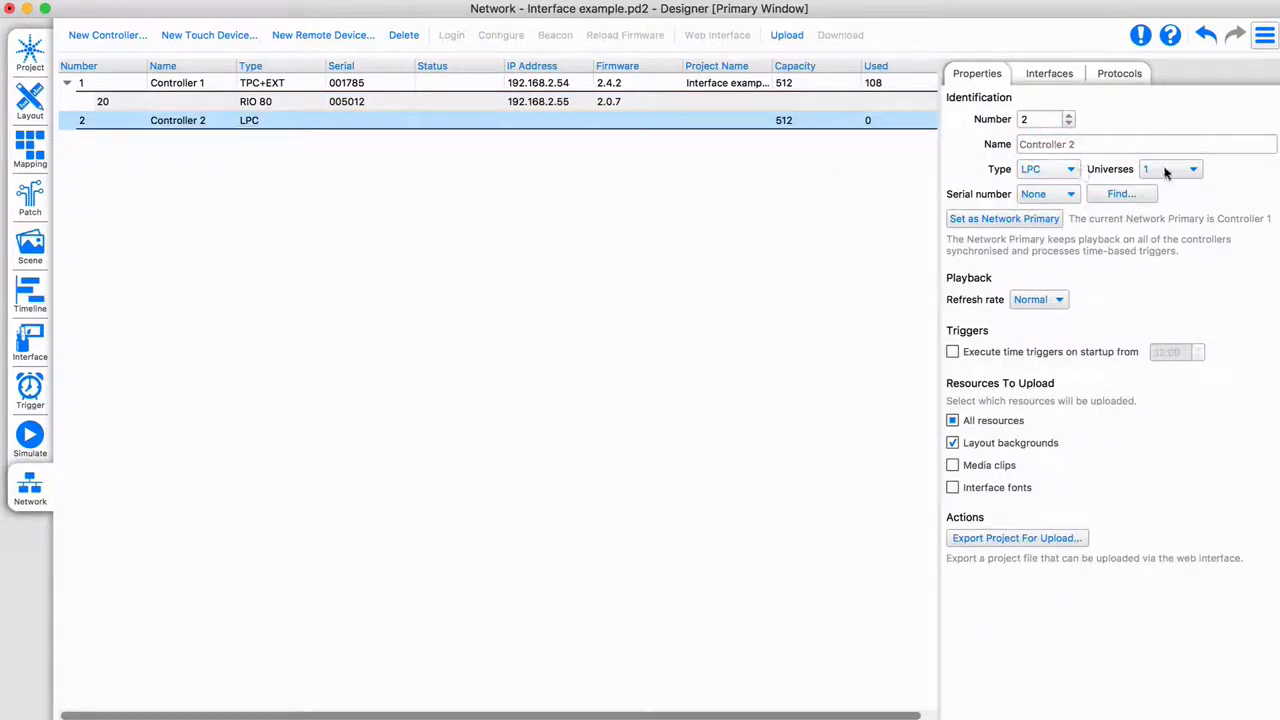
click(1170, 168)
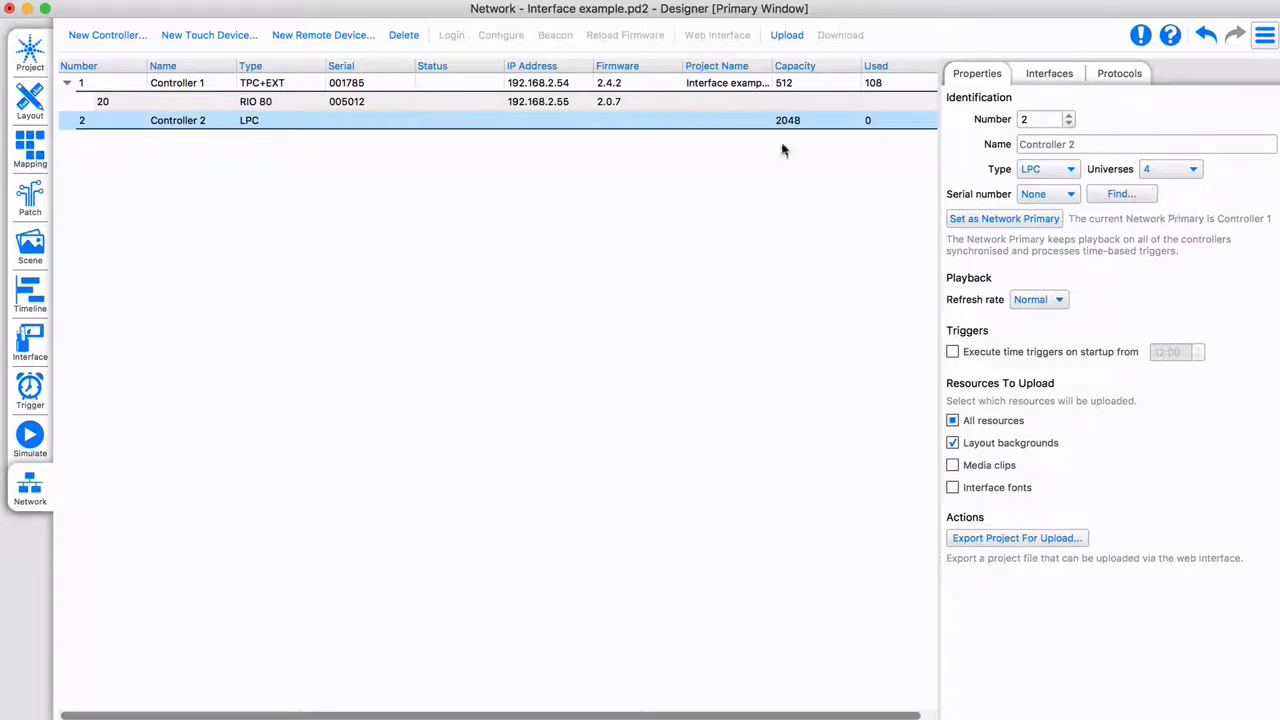
Add Controller 3 as an LPC X with 20 universes, then reselect Controller 1.
click(108, 34)
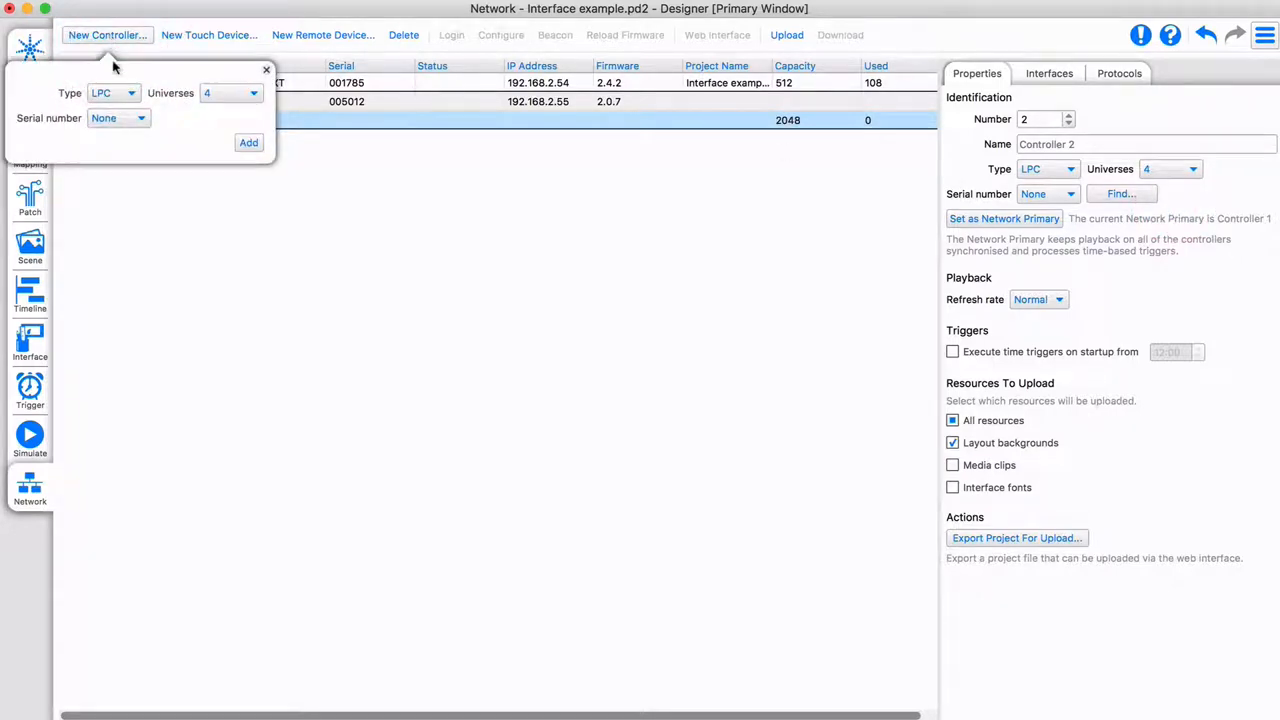
click(112, 92)
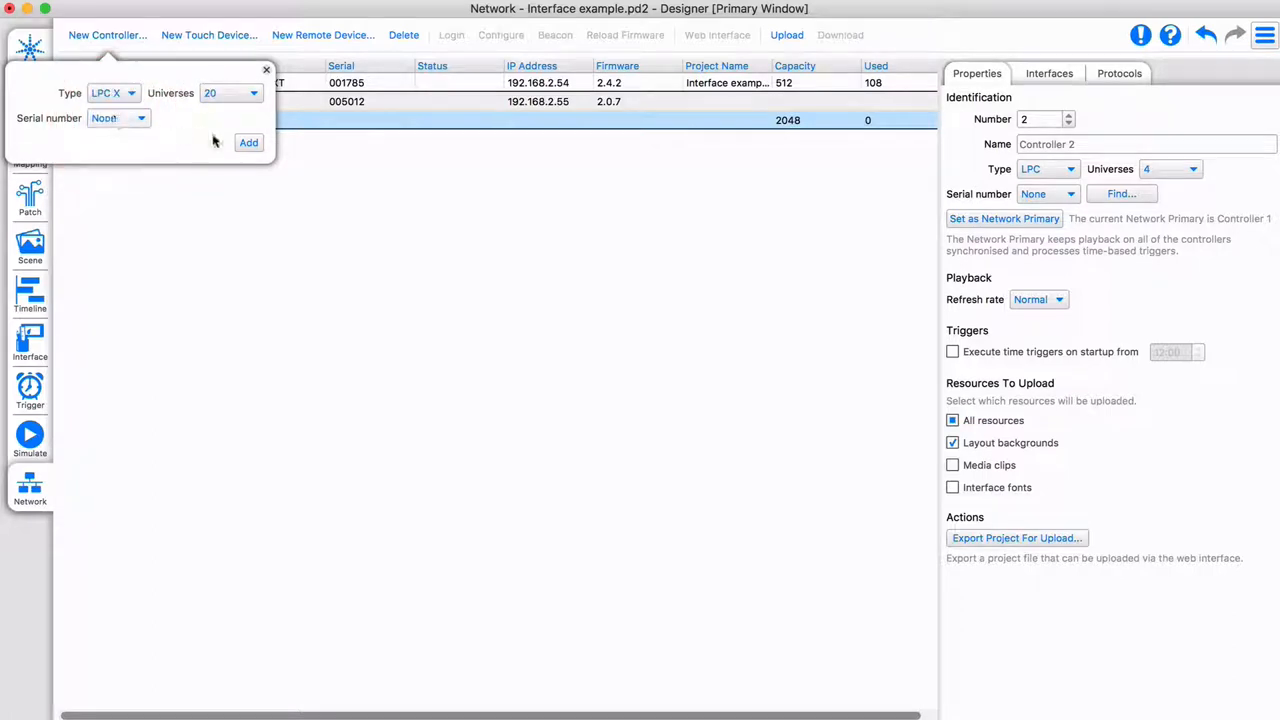
click(248, 142)
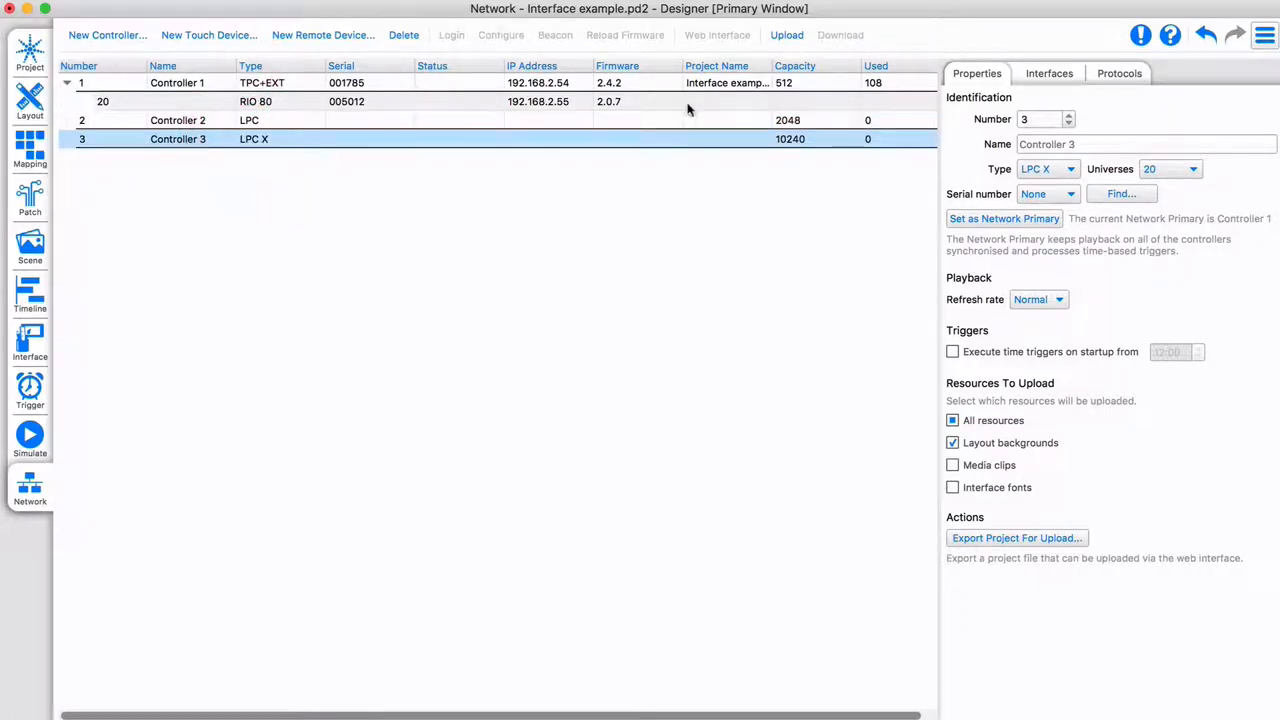
click(1040, 72)
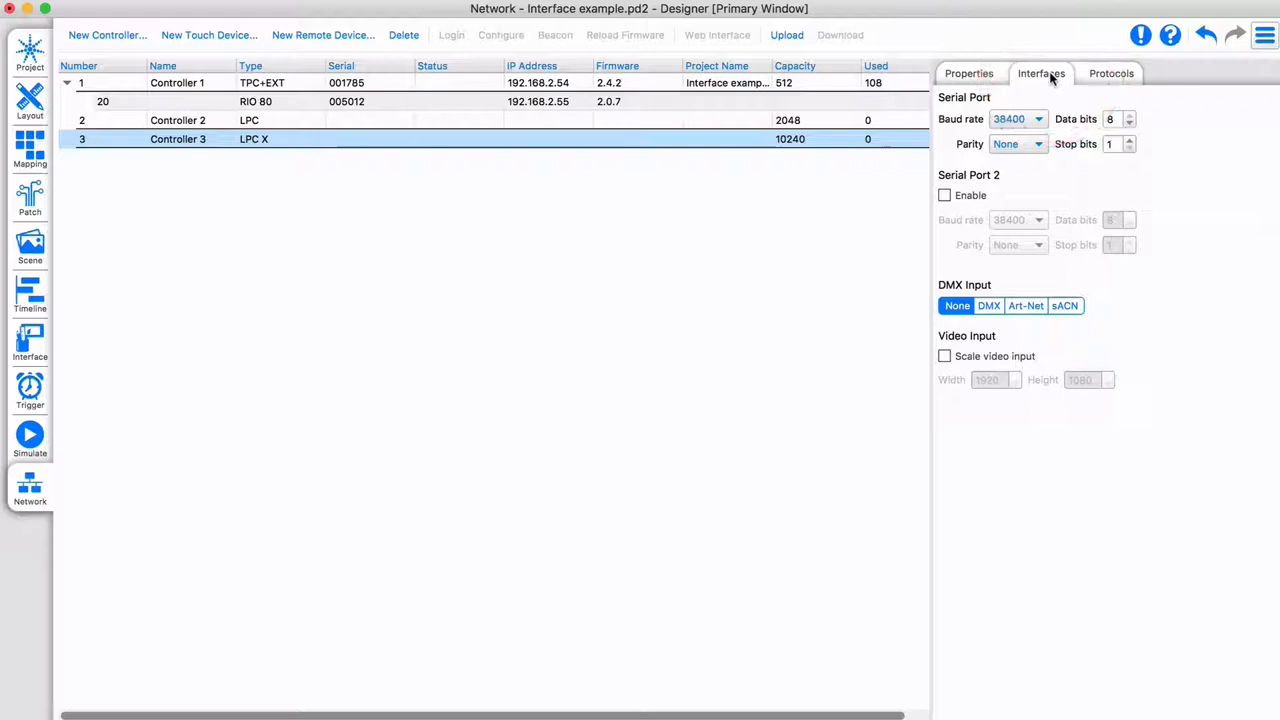
click(278, 120)
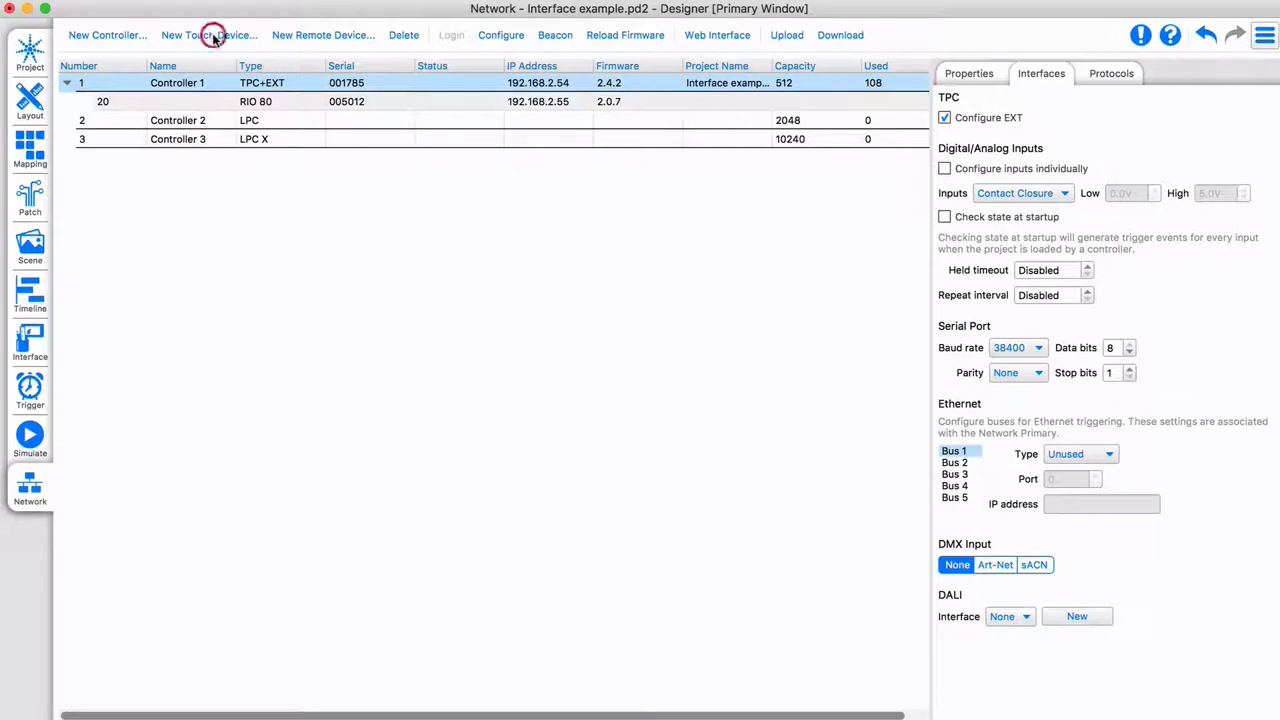
Start a New Touch Device on Controller 1 and cancel it without adding.
click(208, 36)
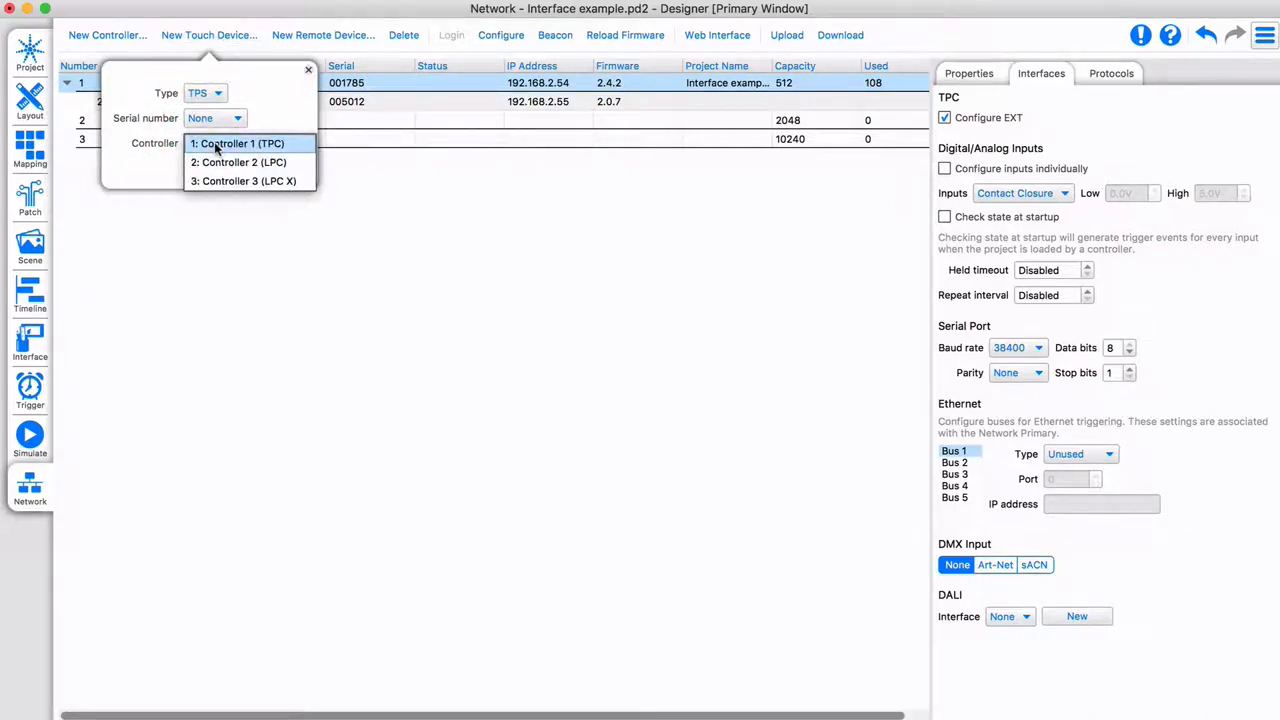
click(238, 144)
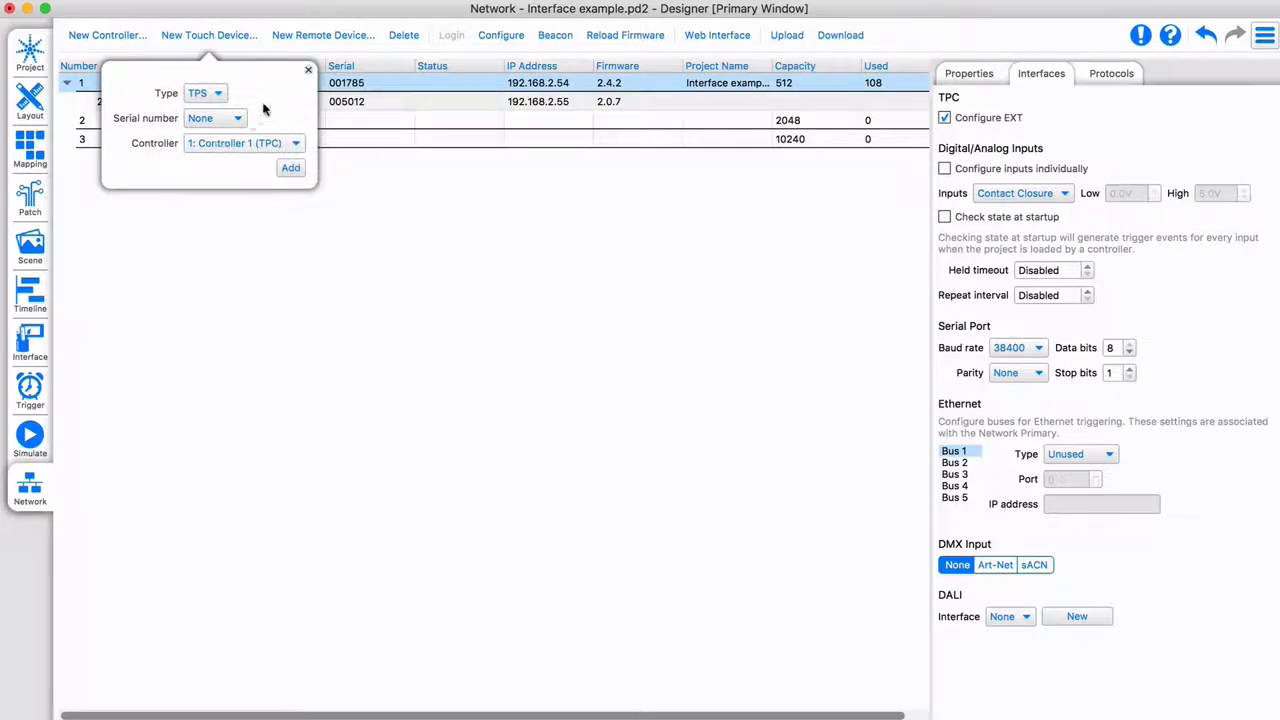
click(308, 70)
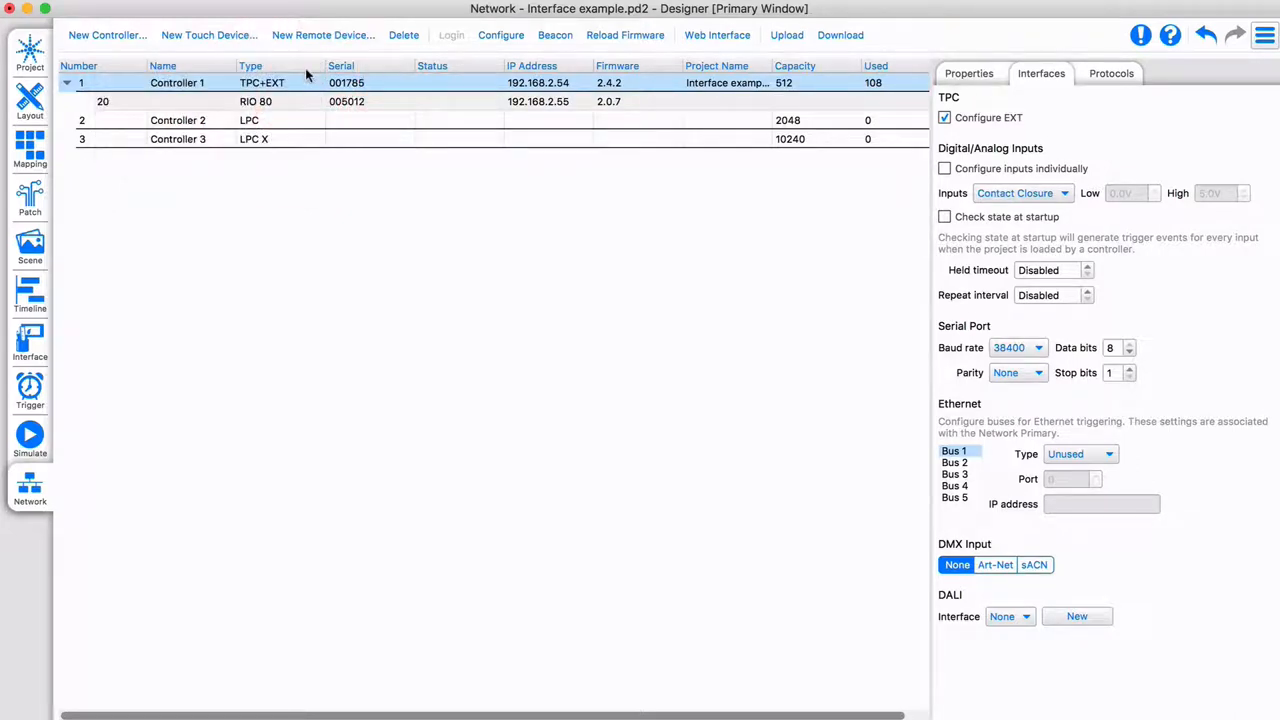
Reassign the RIO 80 remote device from Controller 1 to Controller 2 (LPC).
click(256, 100)
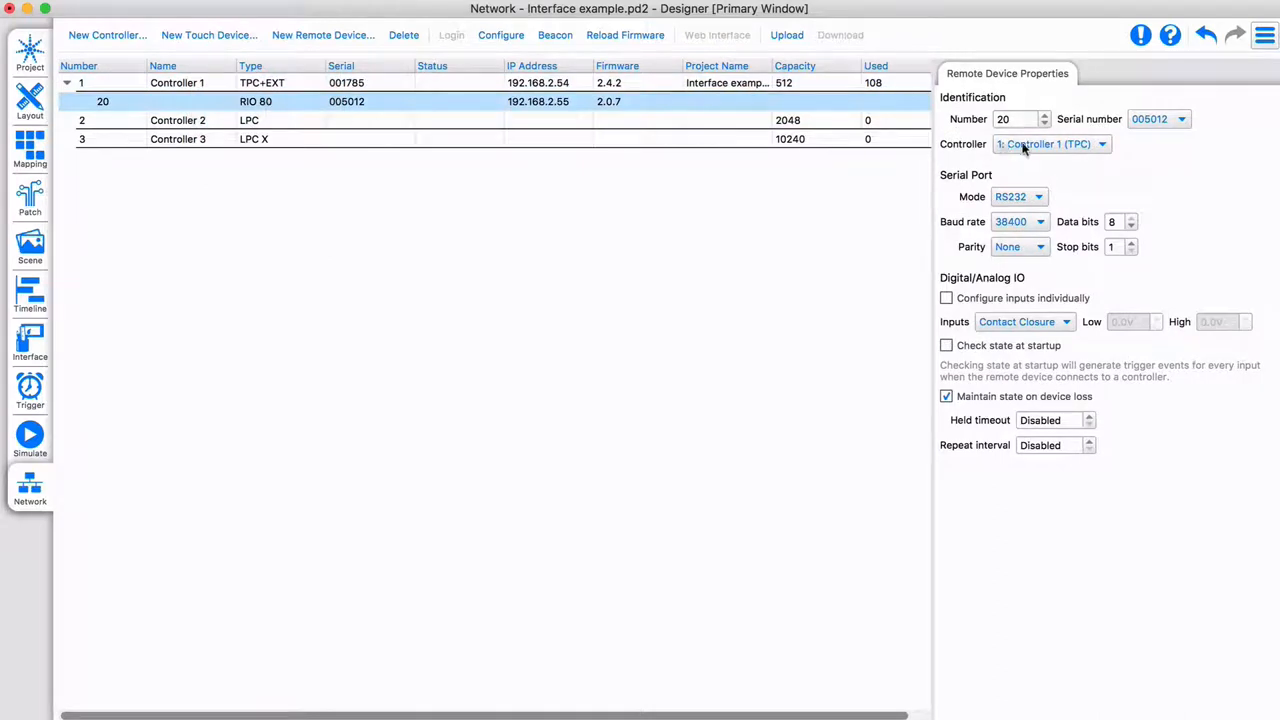
click(1050, 144)
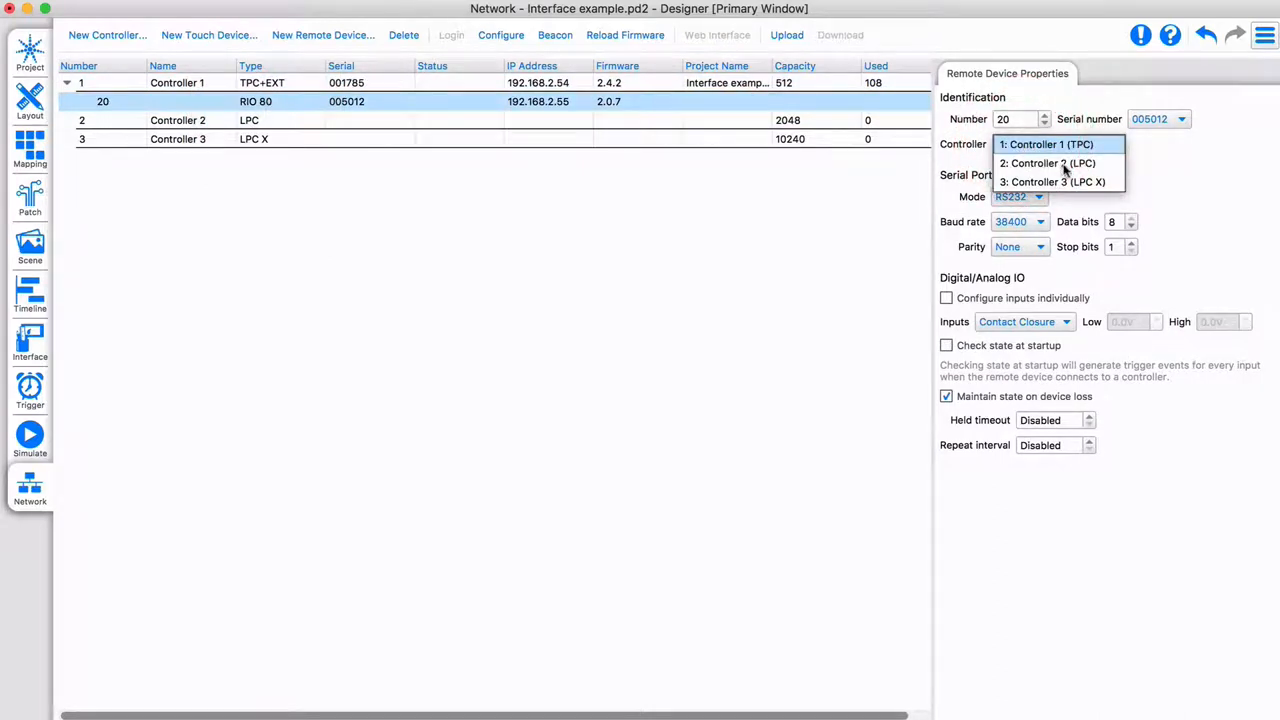
click(1048, 164)
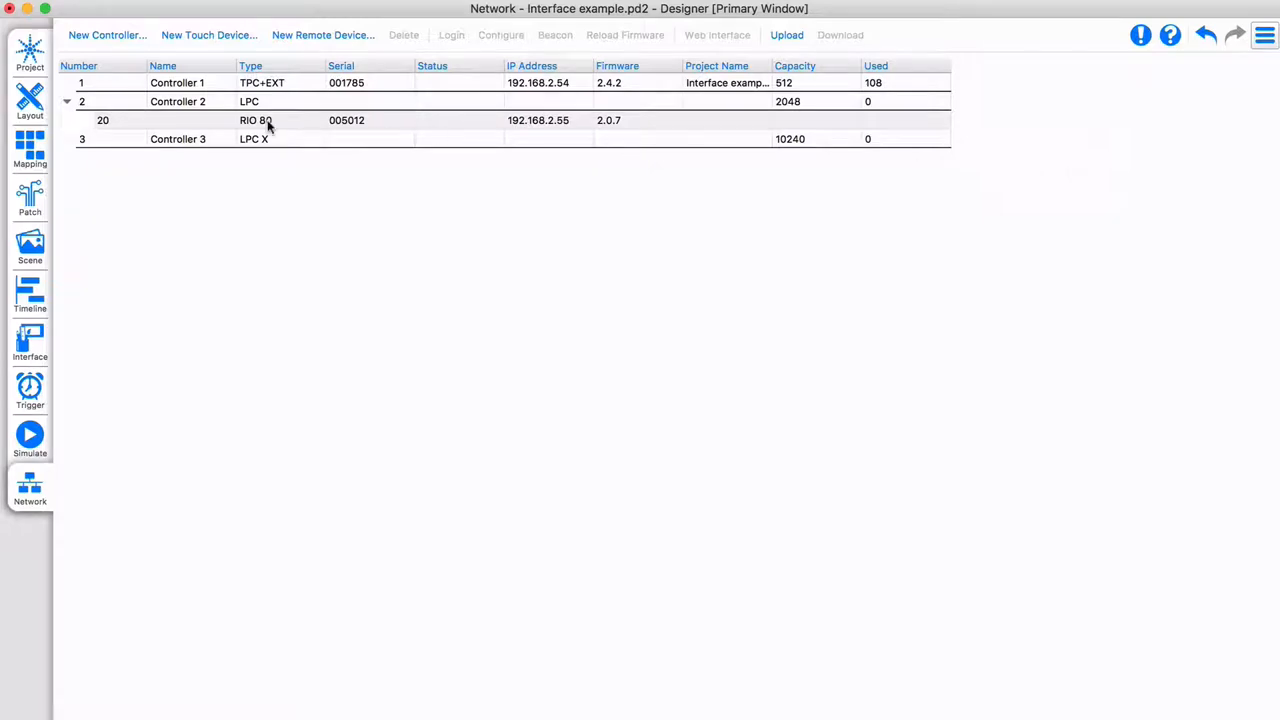
click(256, 120)
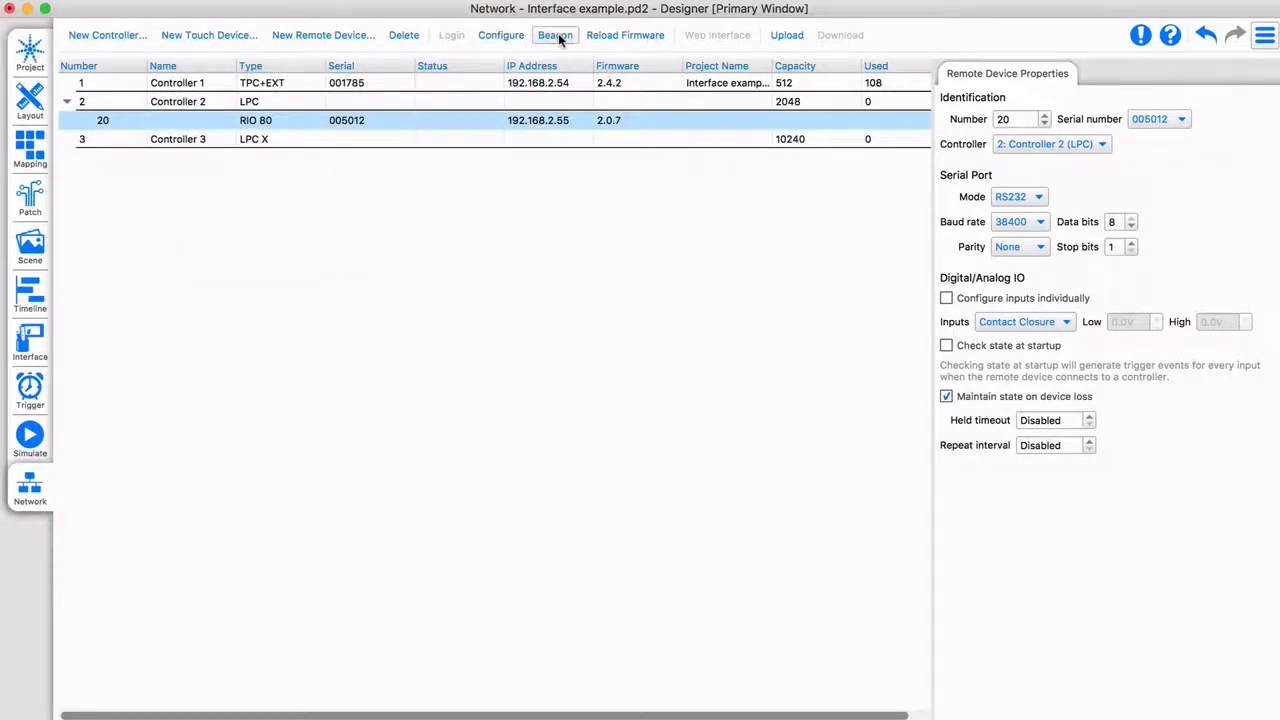
mouse_move(640, 428)
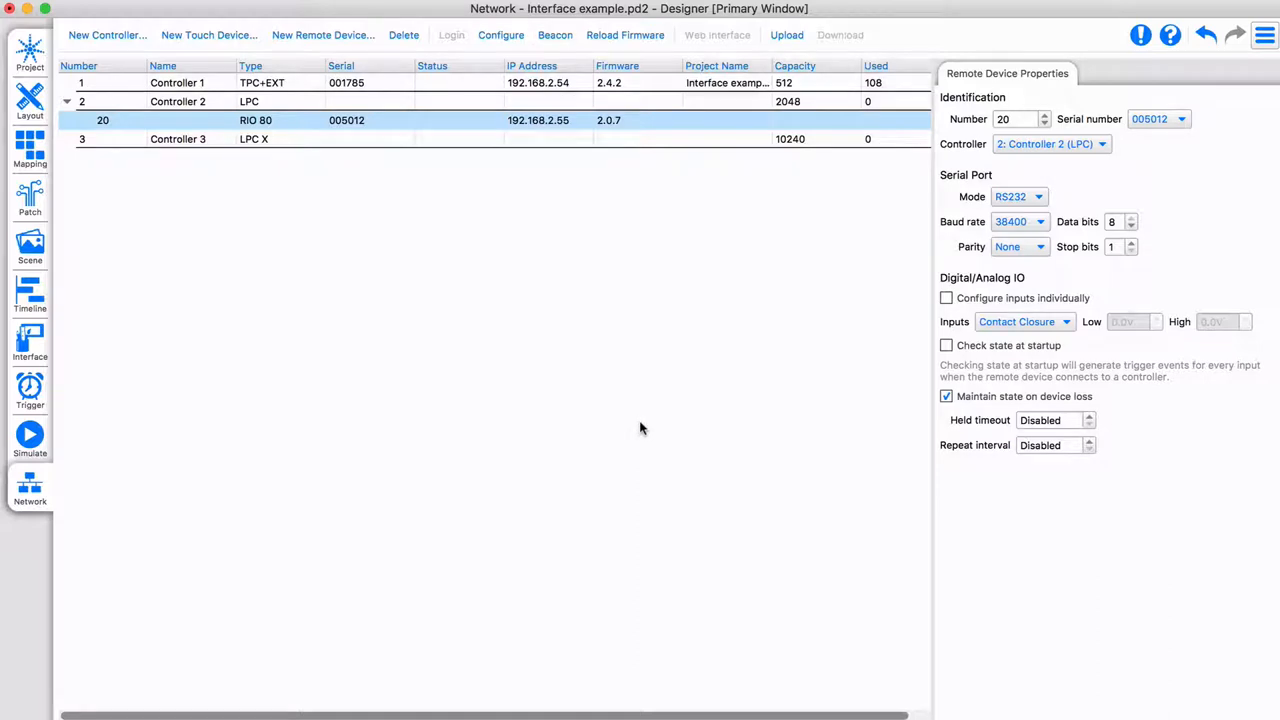
mouse_move(114, 400)
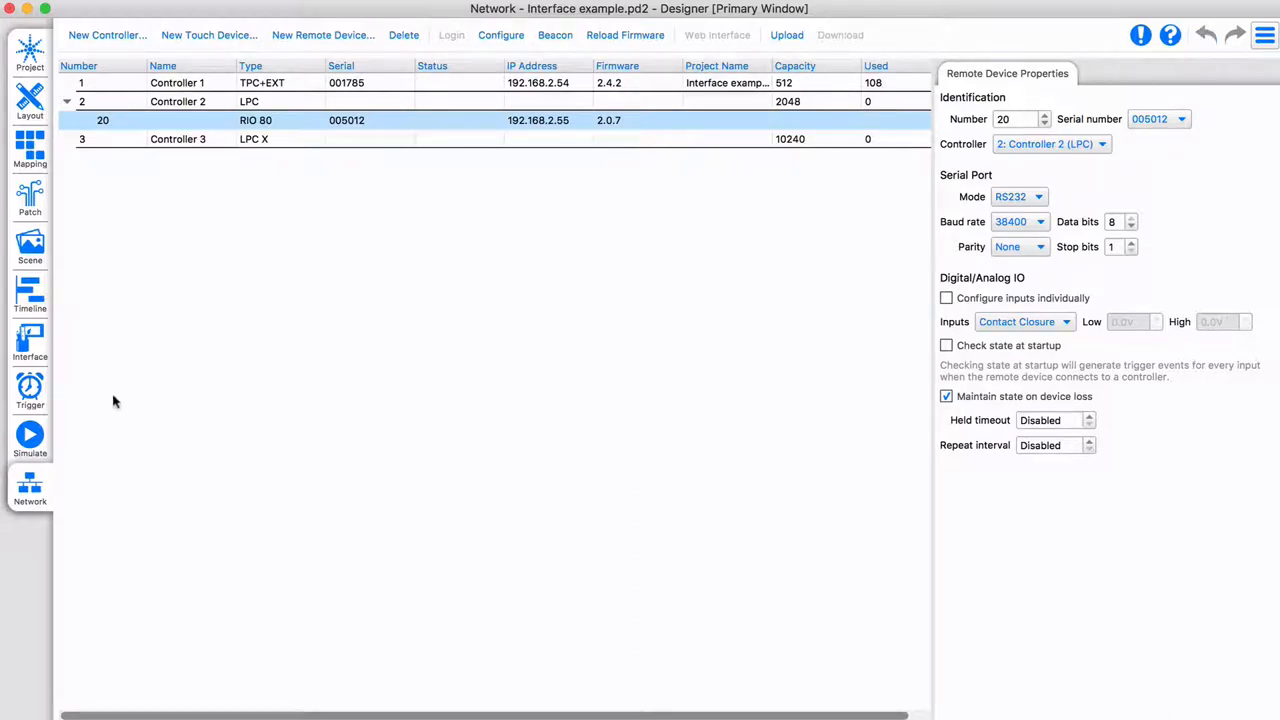
Create a Digital Input trigger on the RIO 80 device, input 1 going low.
click(28, 390)
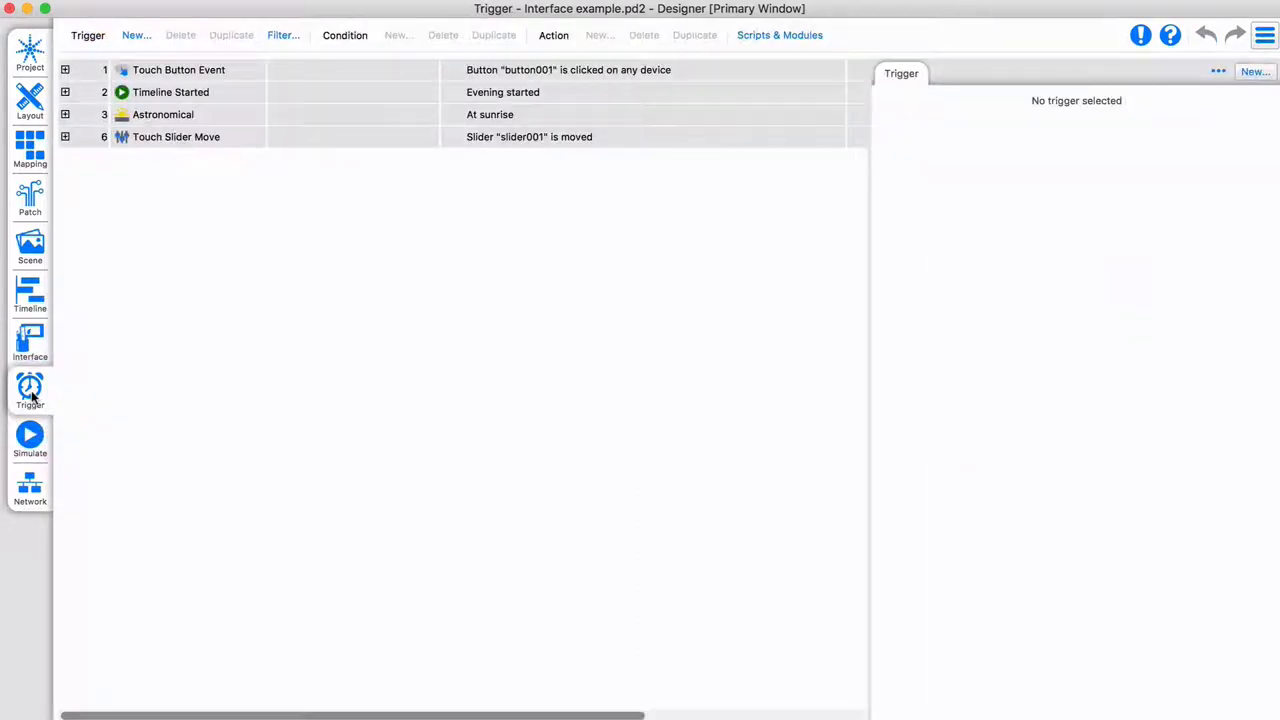
click(136, 36)
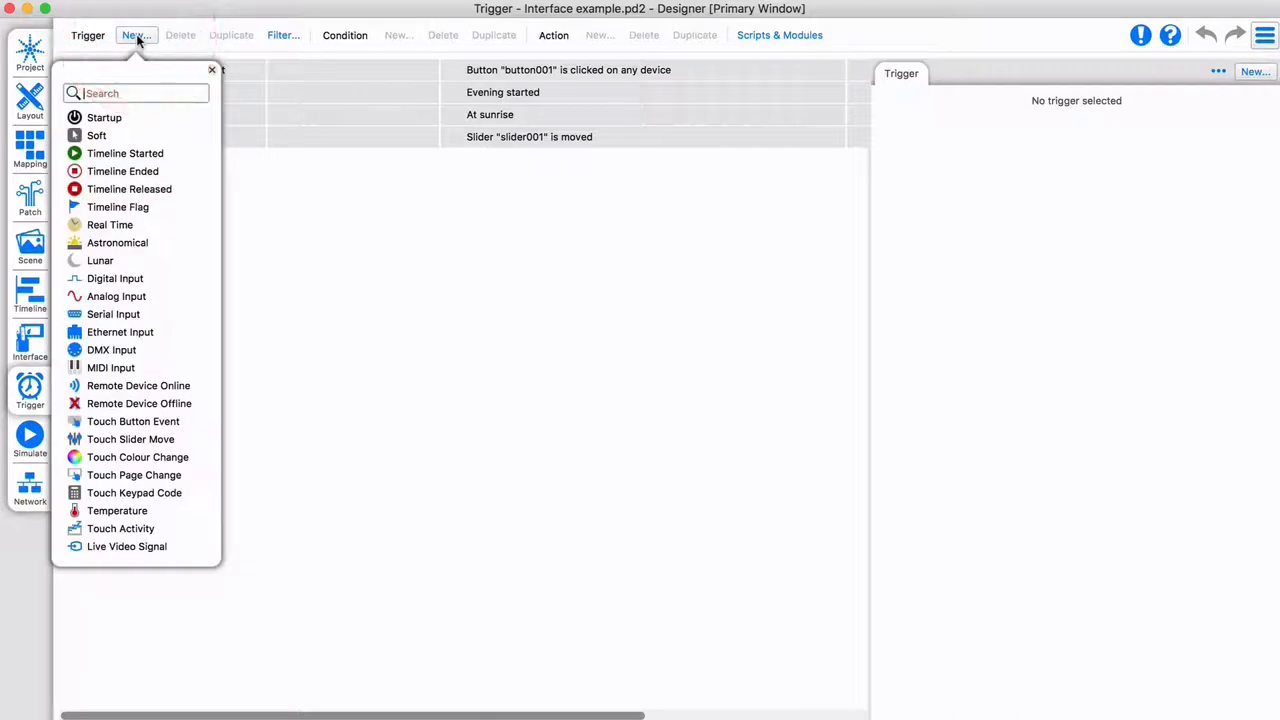
click(116, 278)
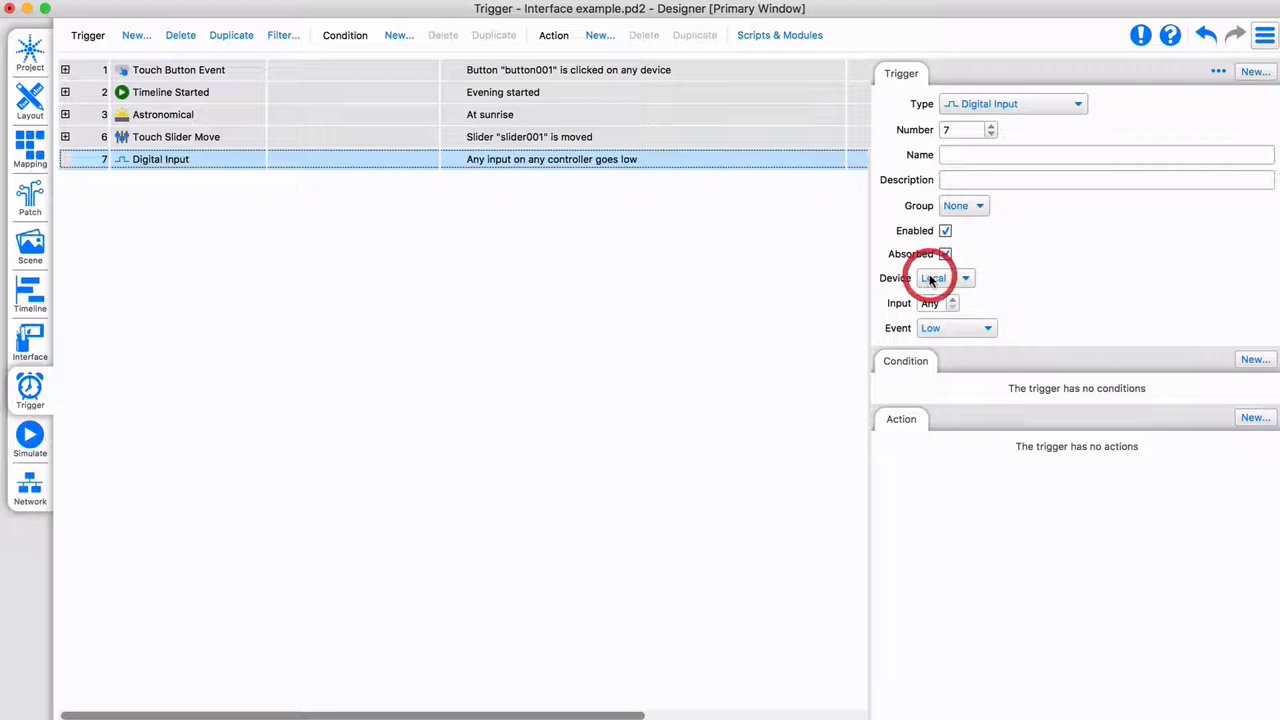
click(964, 278)
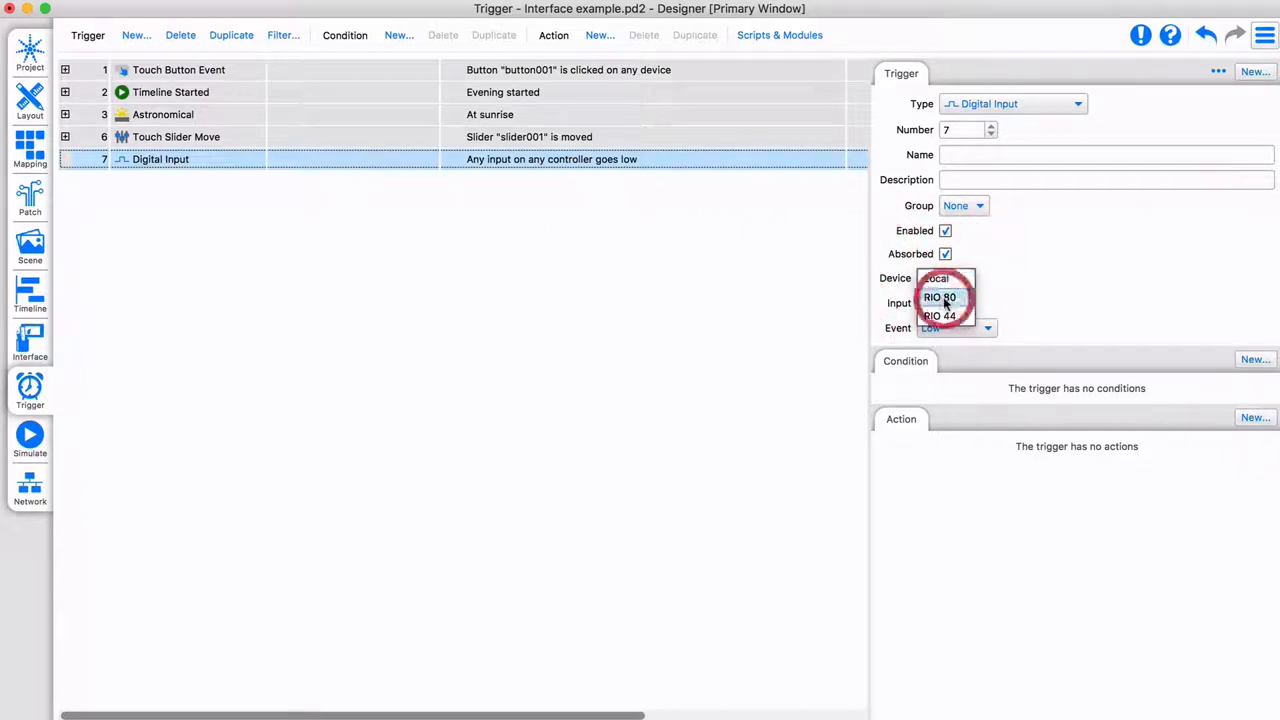
click(940, 296)
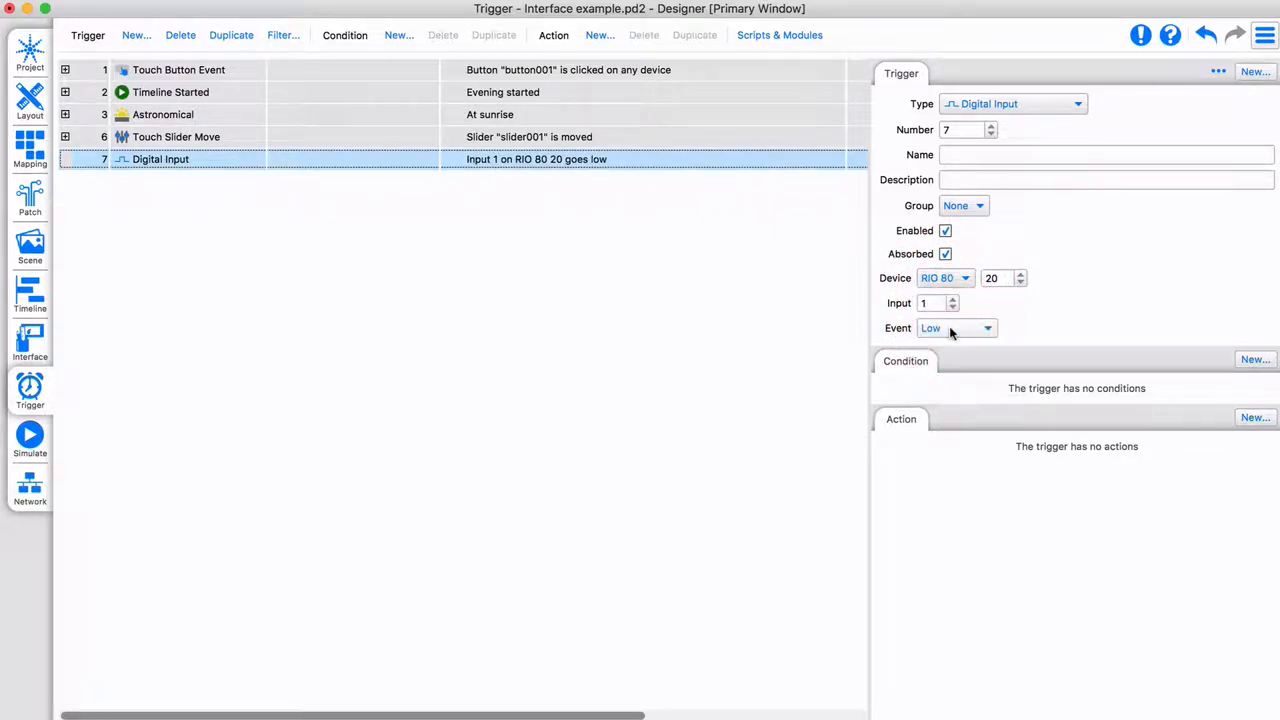
Attach a Release All action to the trigger with a 2.00 s release time.
click(1256, 418)
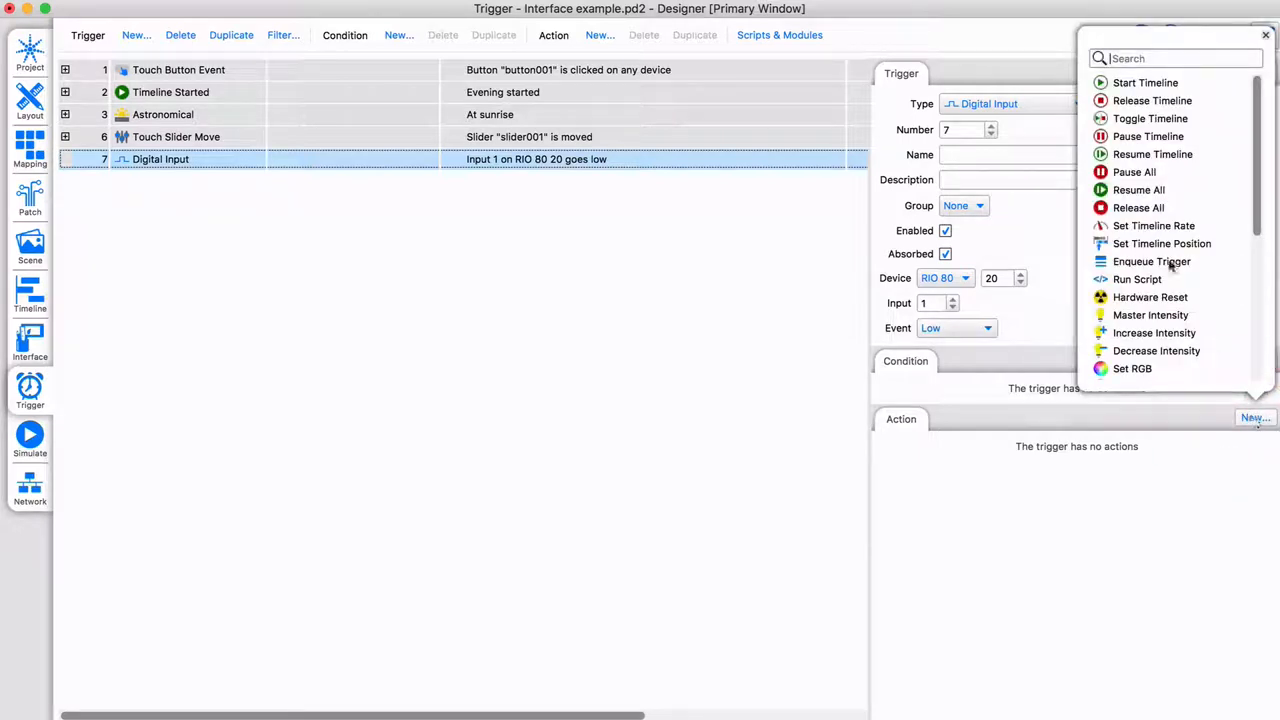
click(1138, 206)
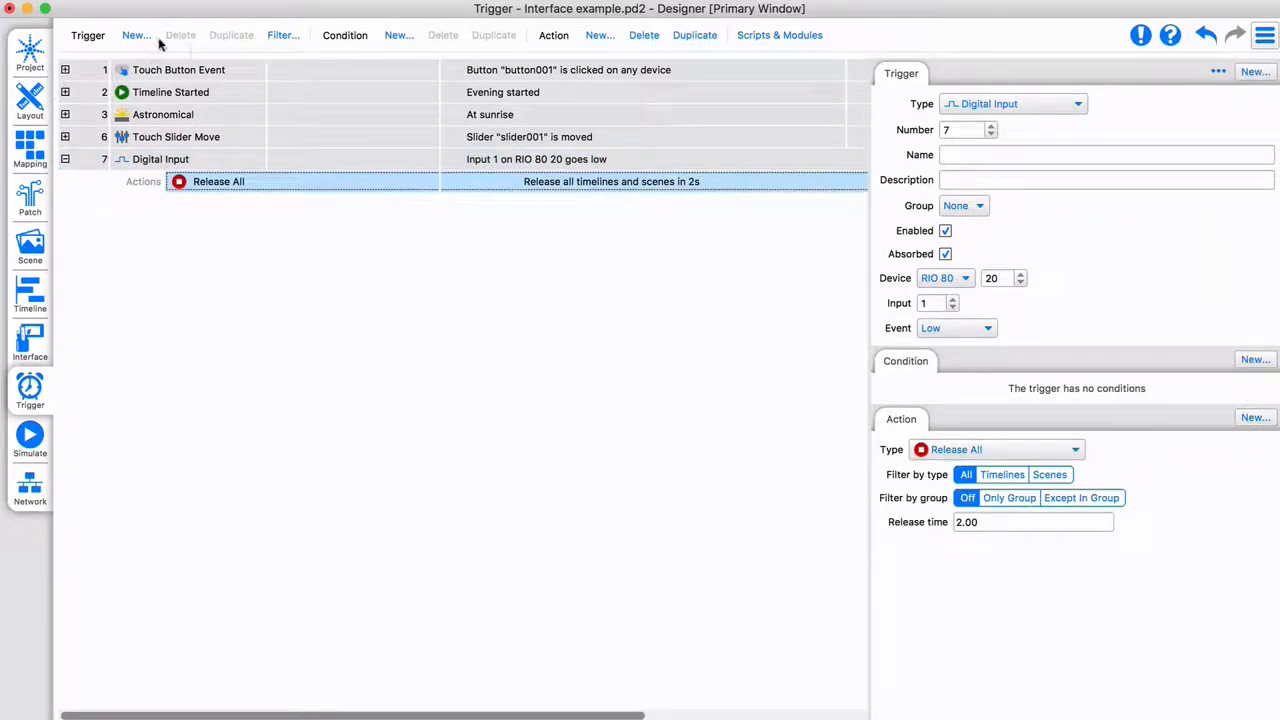
Create a Serial Input trigger on Controller 2, port 1, matching string 414E53.
click(136, 36)
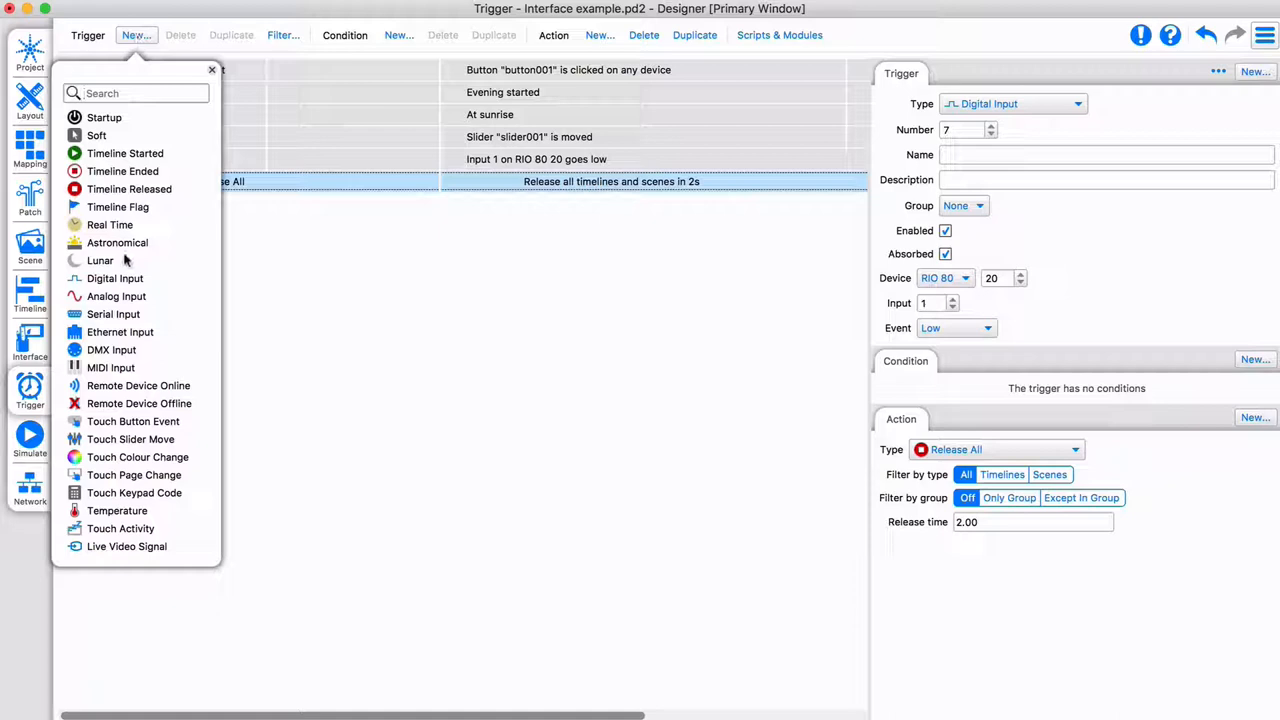
click(112, 314)
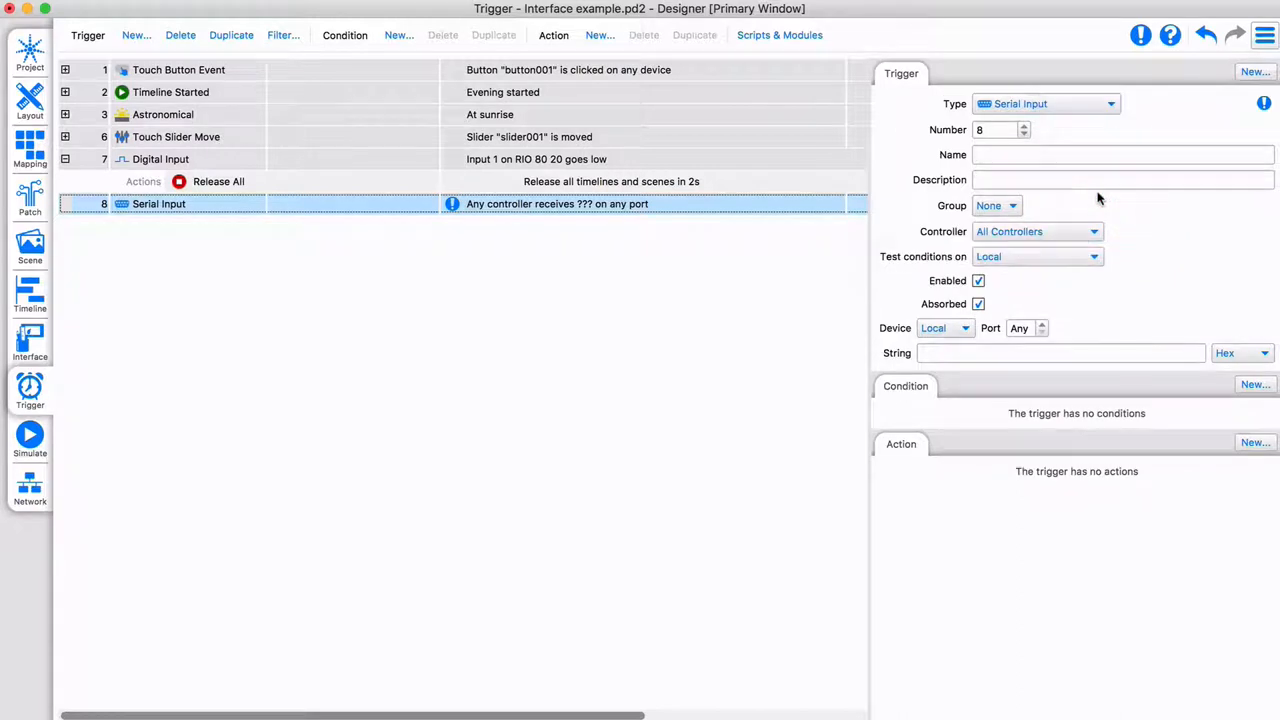
click(1036, 232)
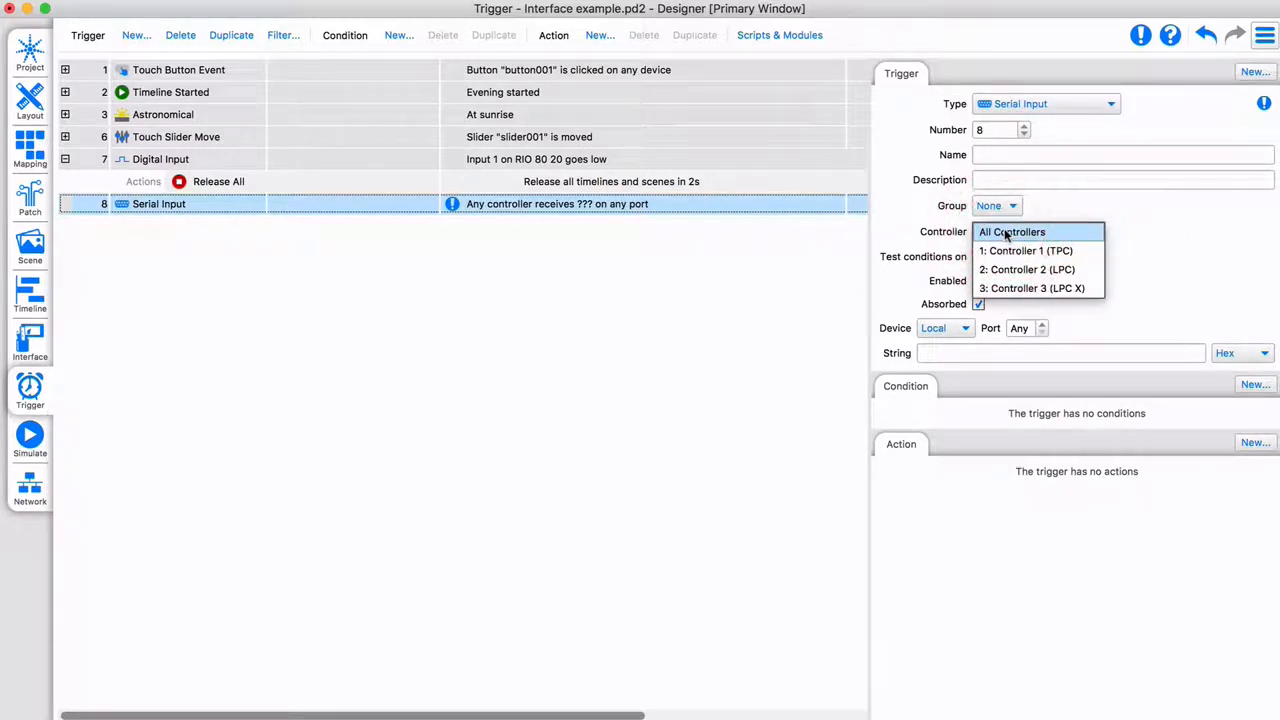
click(1026, 268)
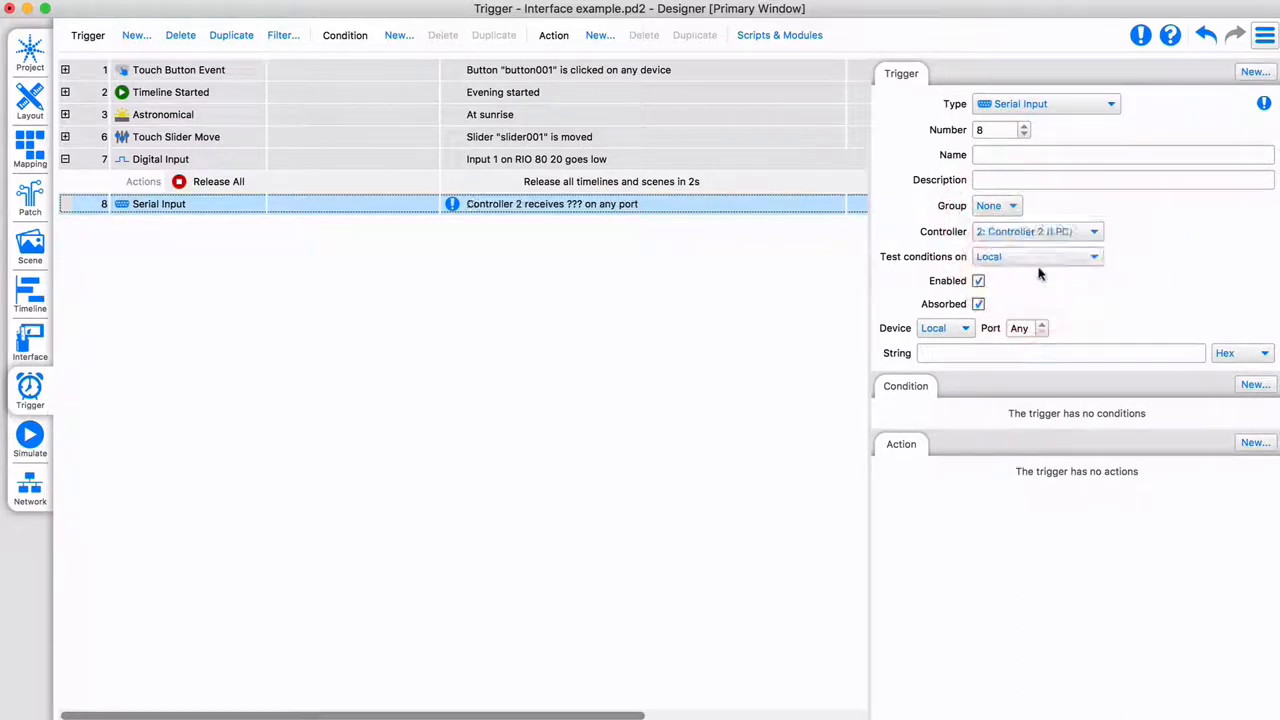
click(1042, 324)
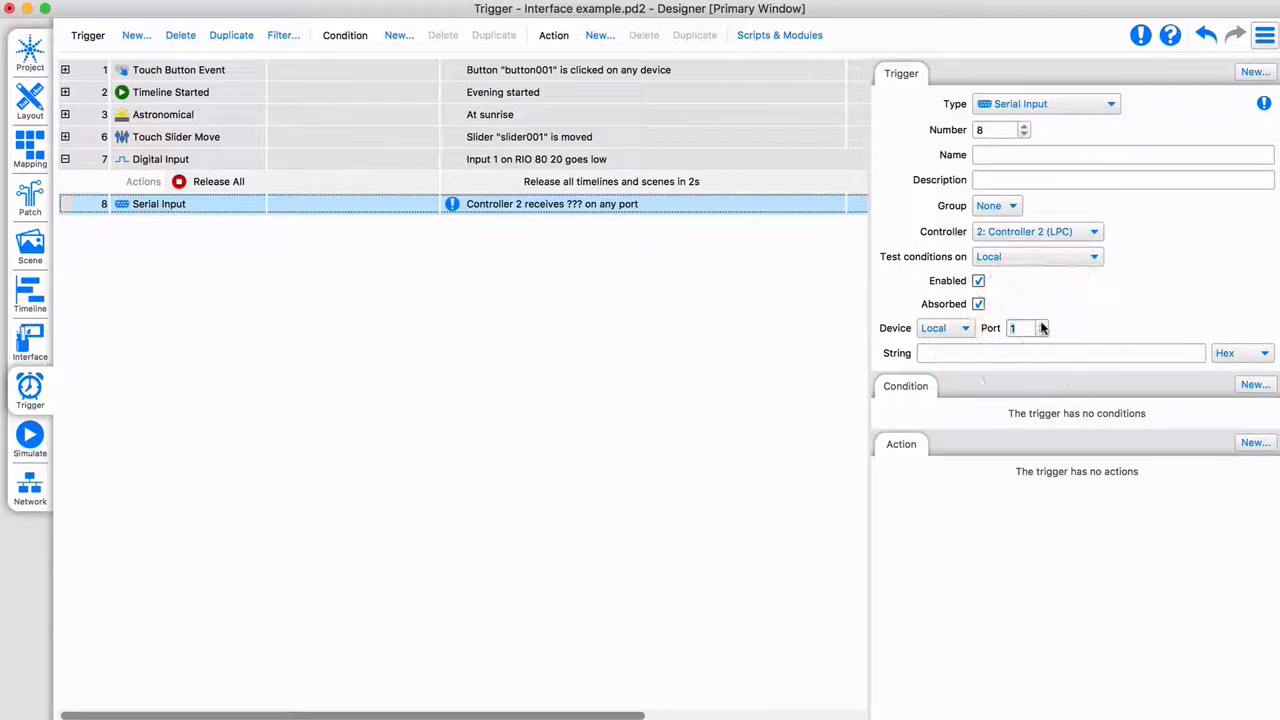
text(414E53574552)
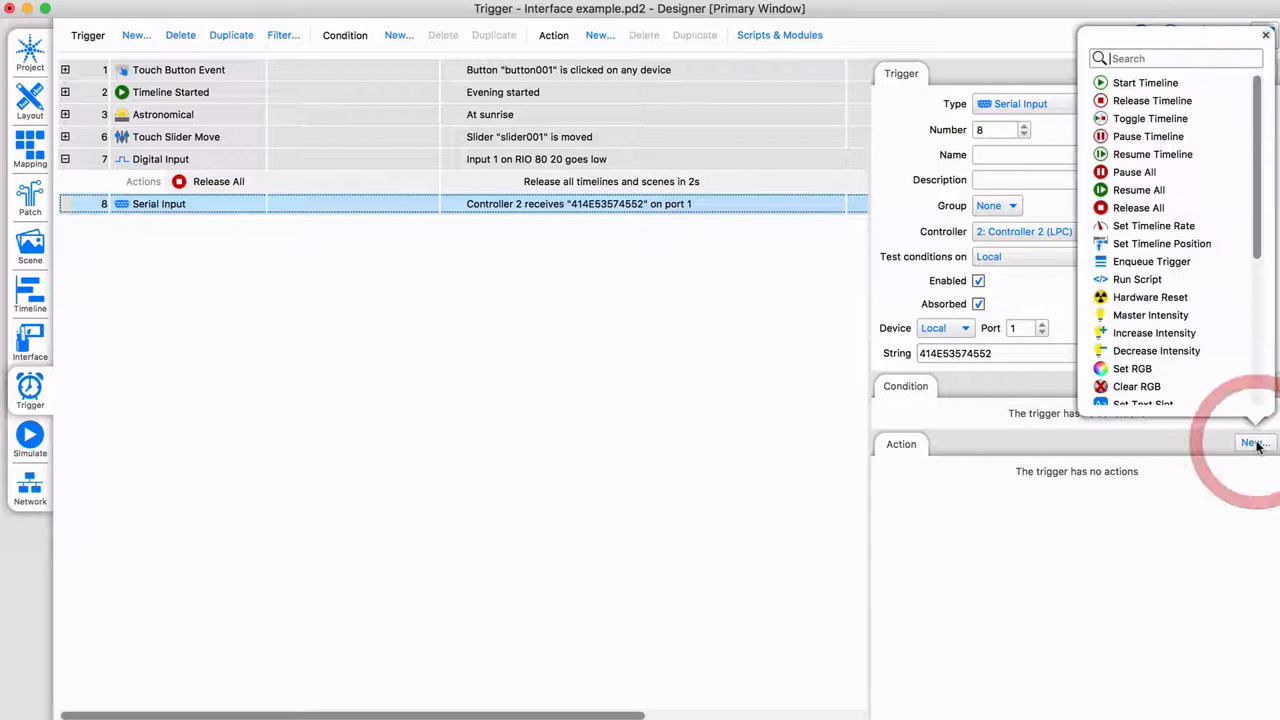
Add Start Timeline (Party) and Output Serial actions so Controller 1 sends "42" on port 1.
click(1144, 82)
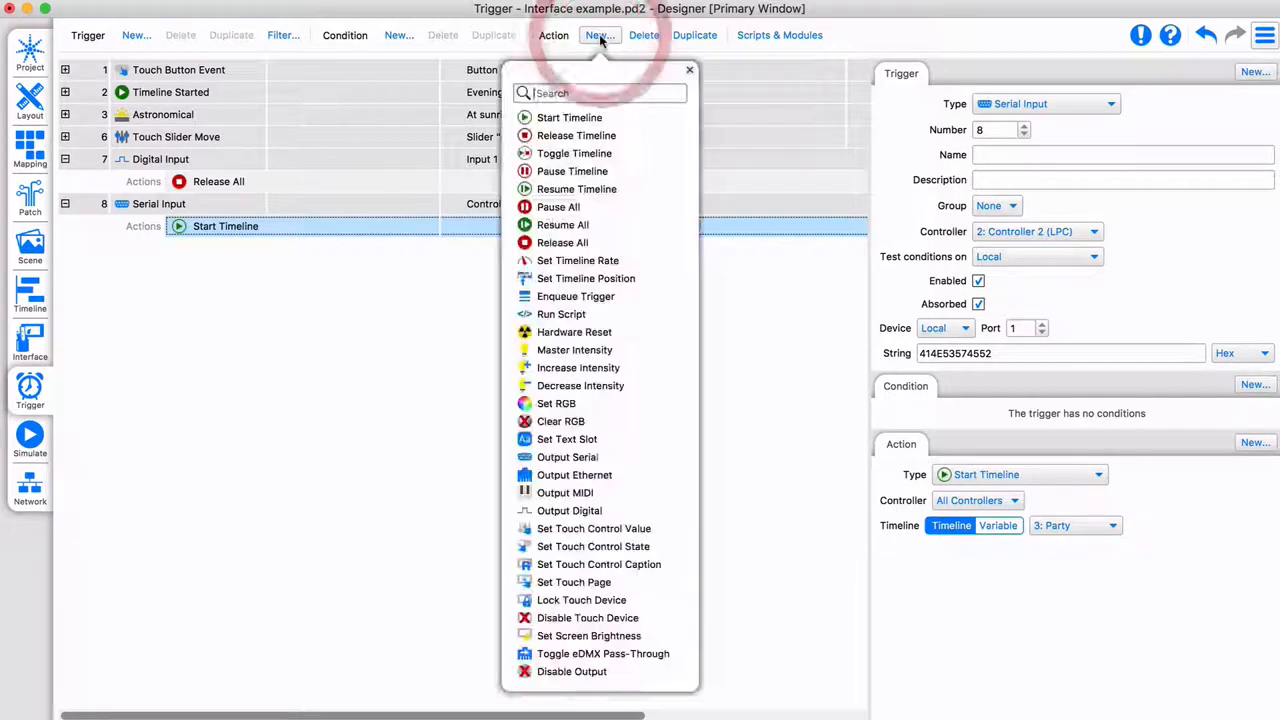
click(568, 456)
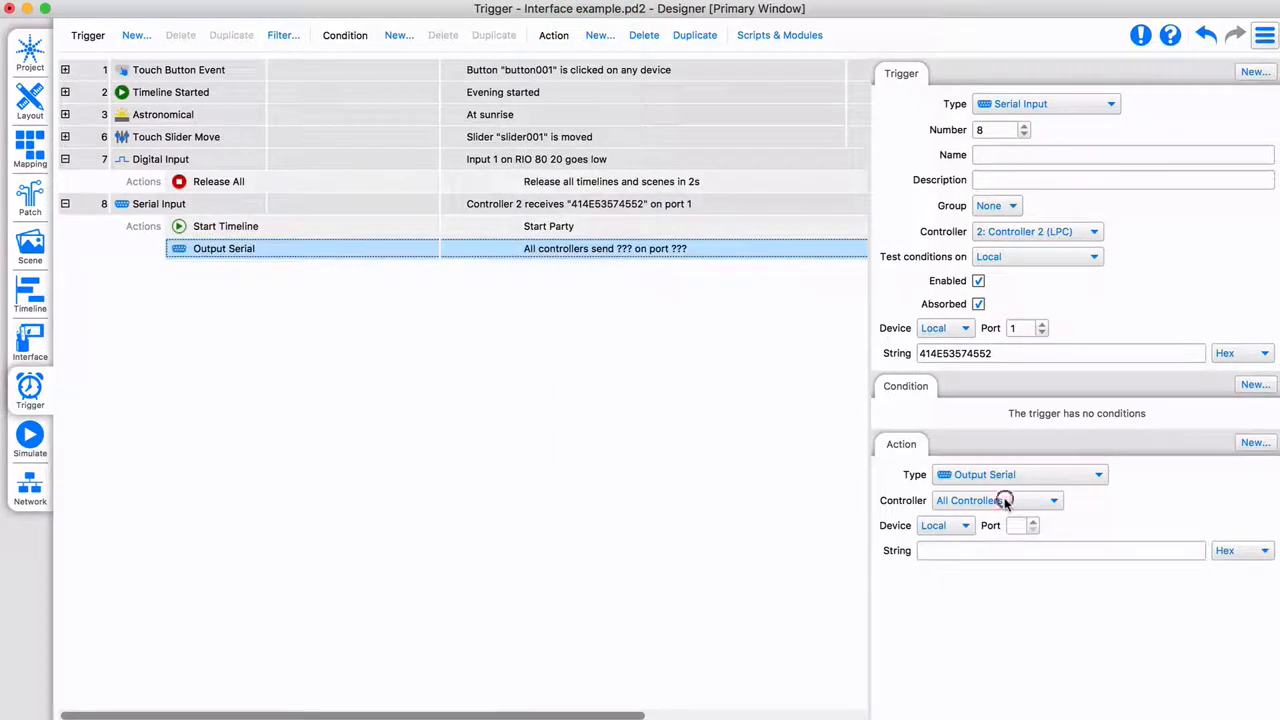
click(996, 500)
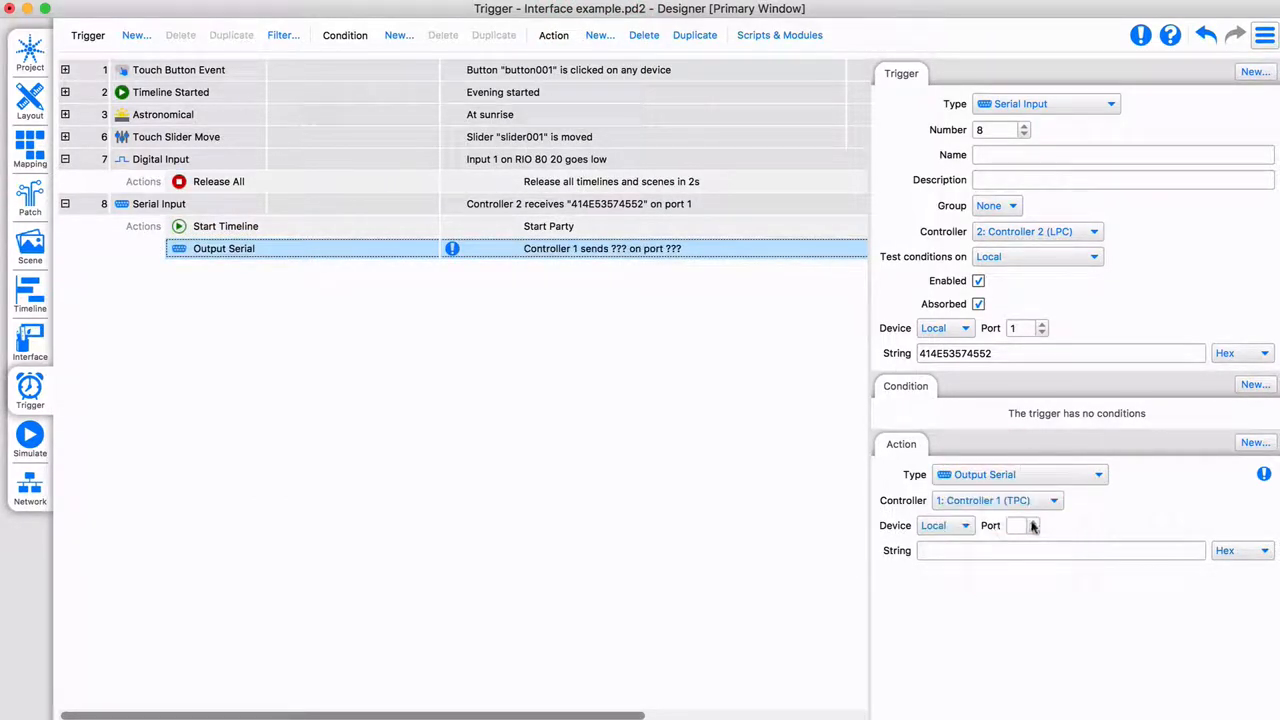
text(42)
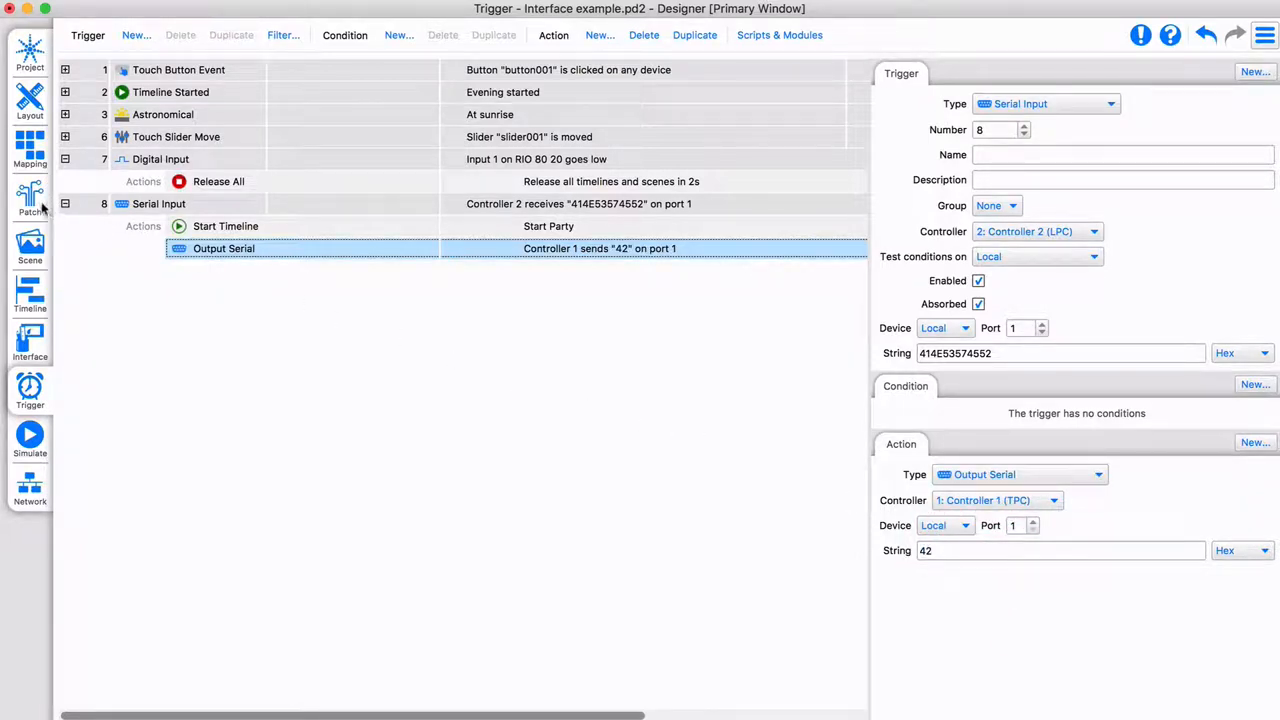
click(30, 200)
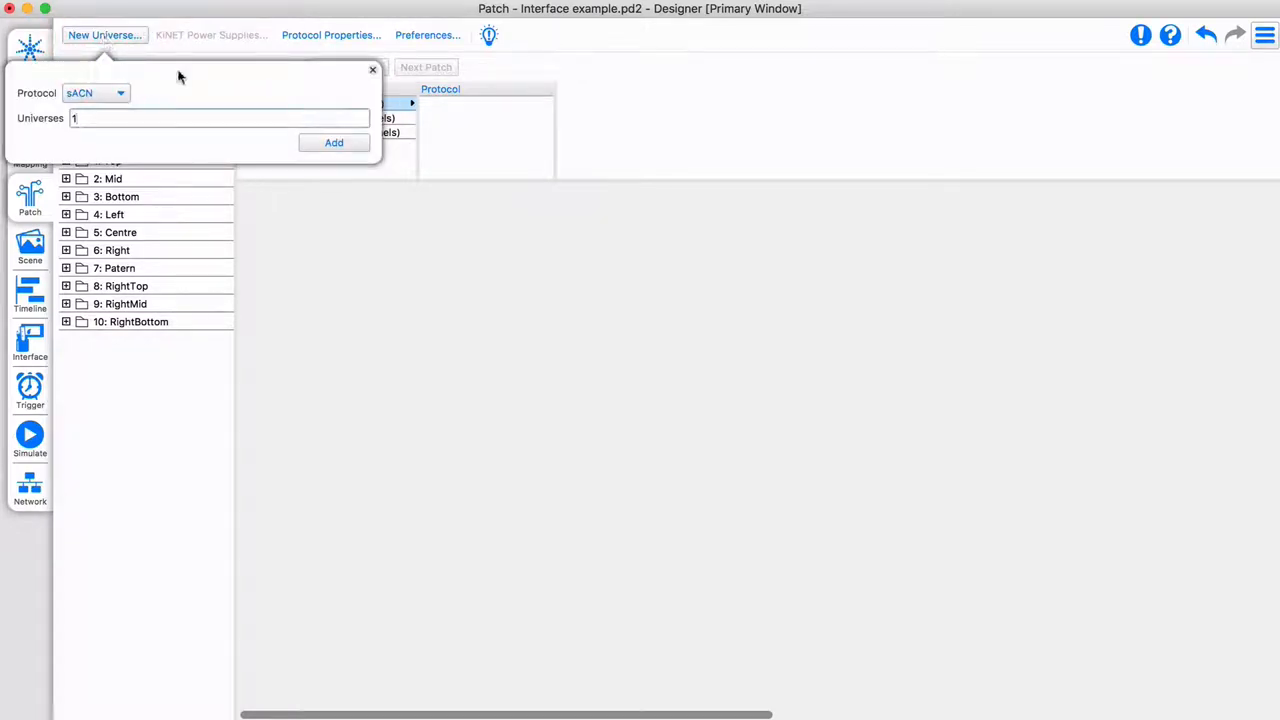
Add sACN universes in Patch, including sACN universe 2 on Controller 3, then show the Layout.
click(334, 142)
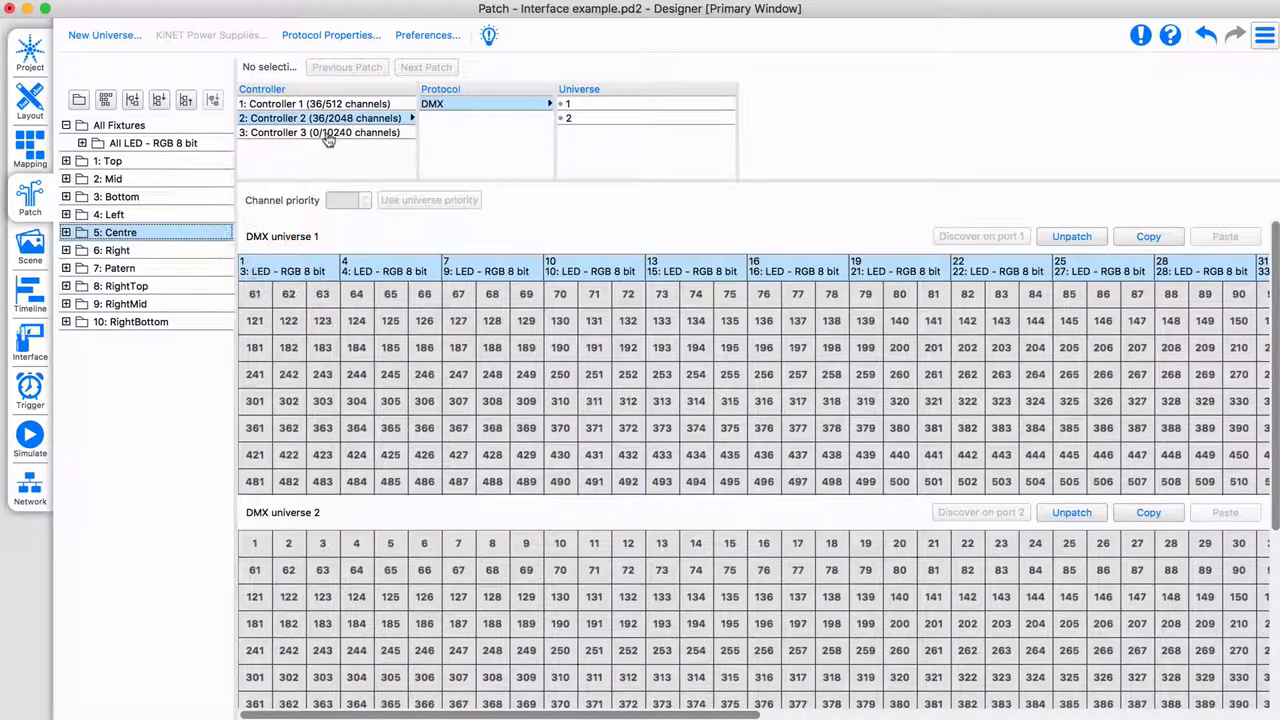
click(104, 36)
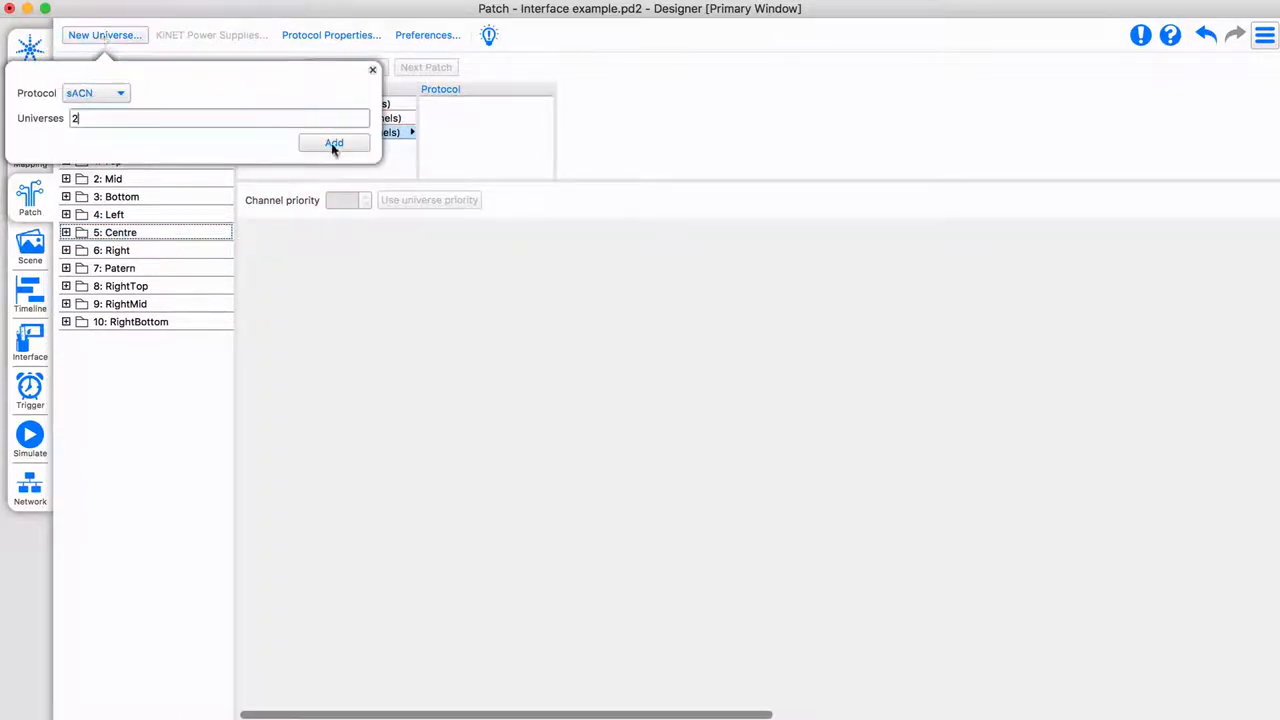
click(334, 144)
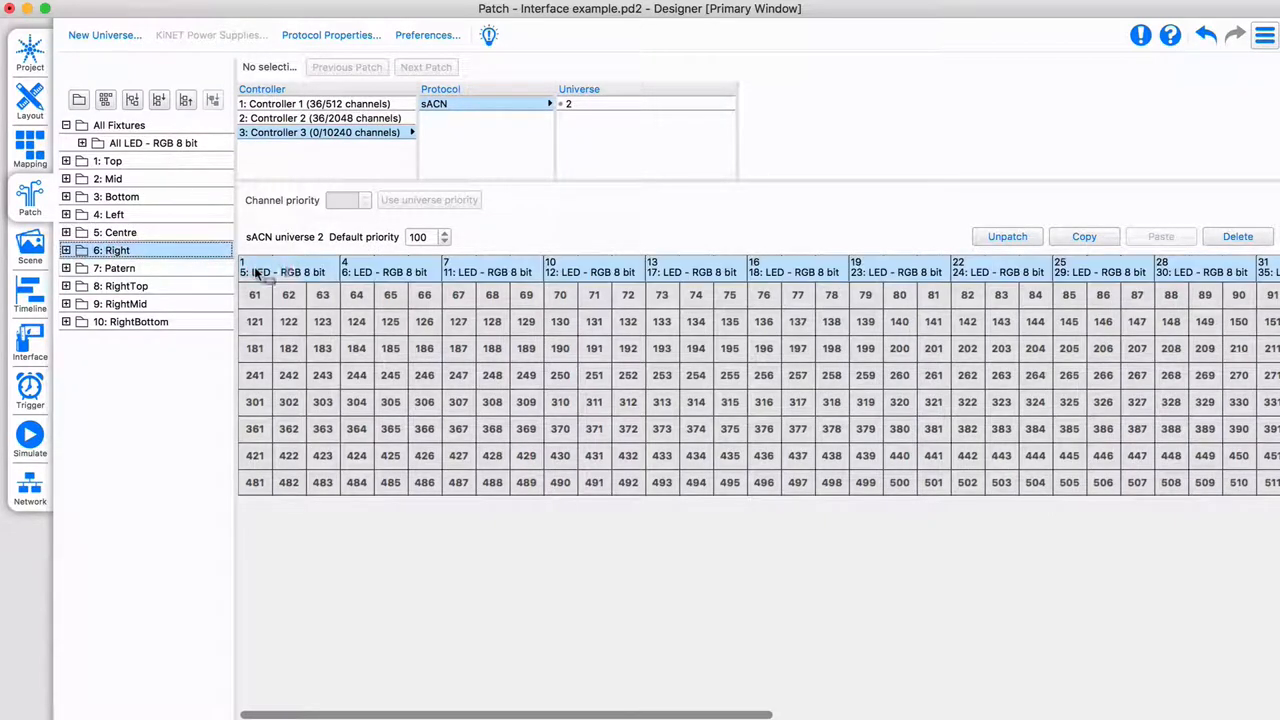
click(30, 100)
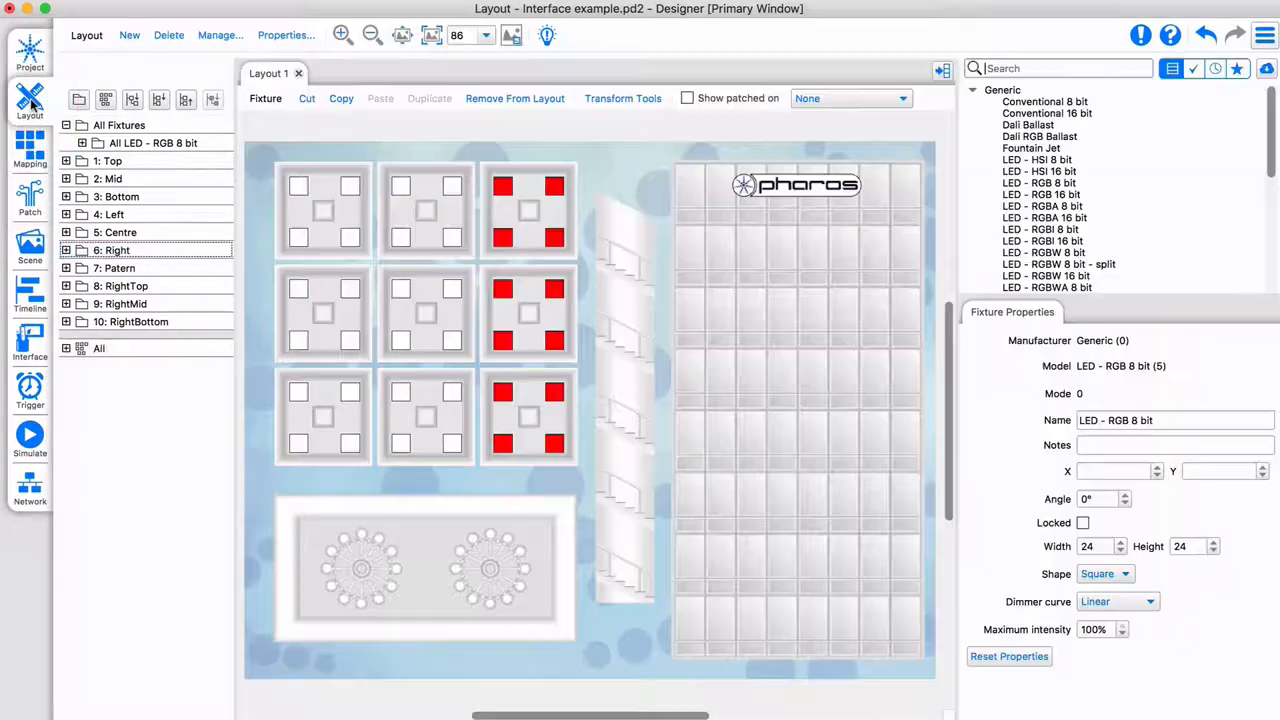
Turn on Show patched highlighting and view fixtures on Controller 2, then Controller 3.
click(108, 178)
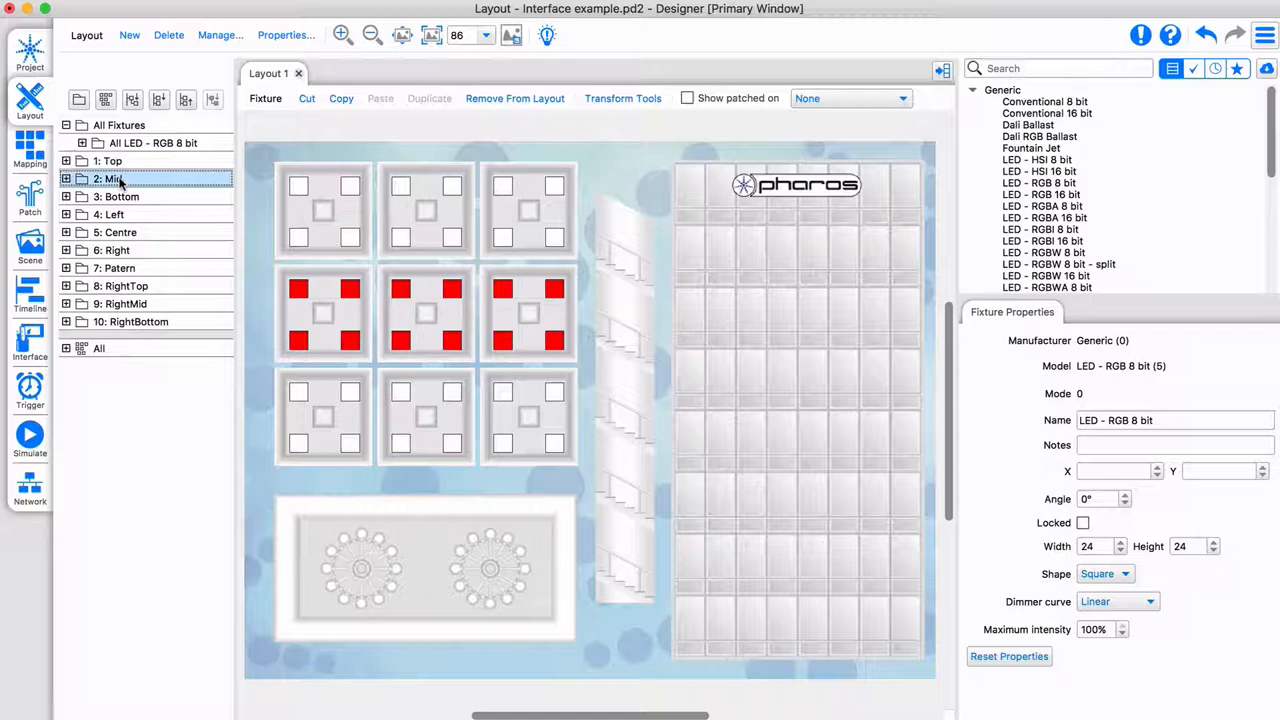
click(100, 380)
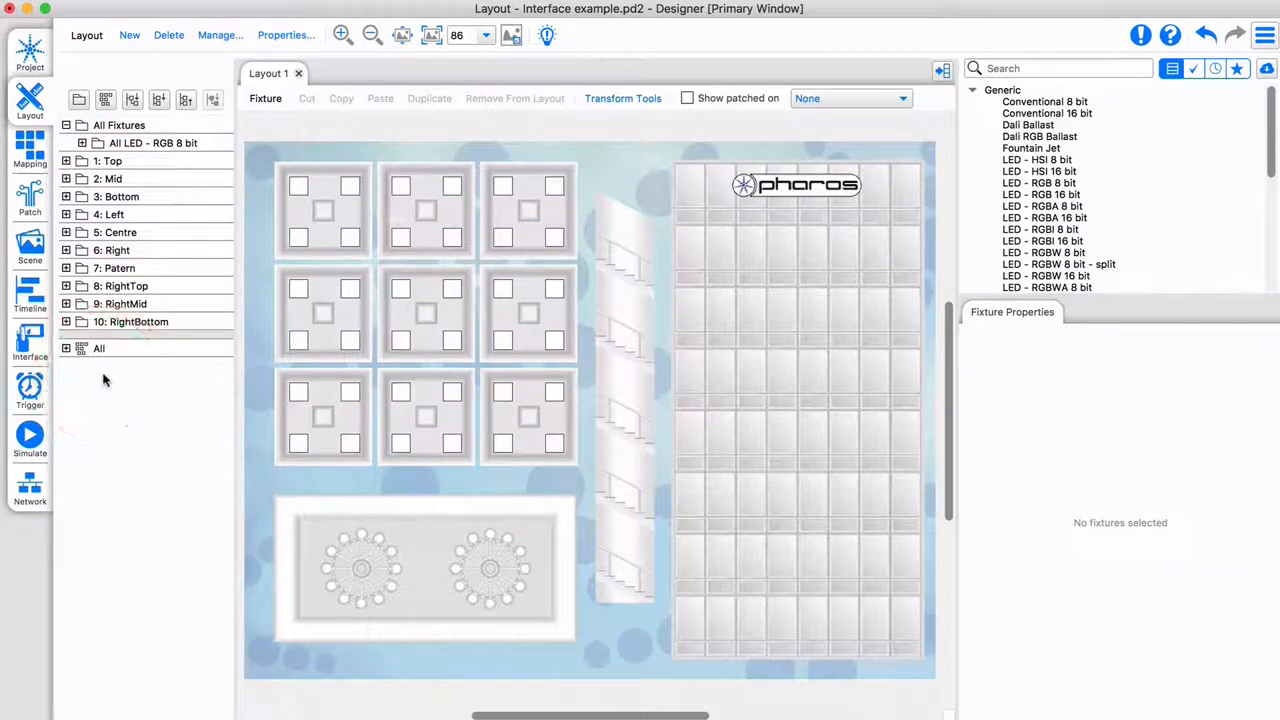
click(688, 98)
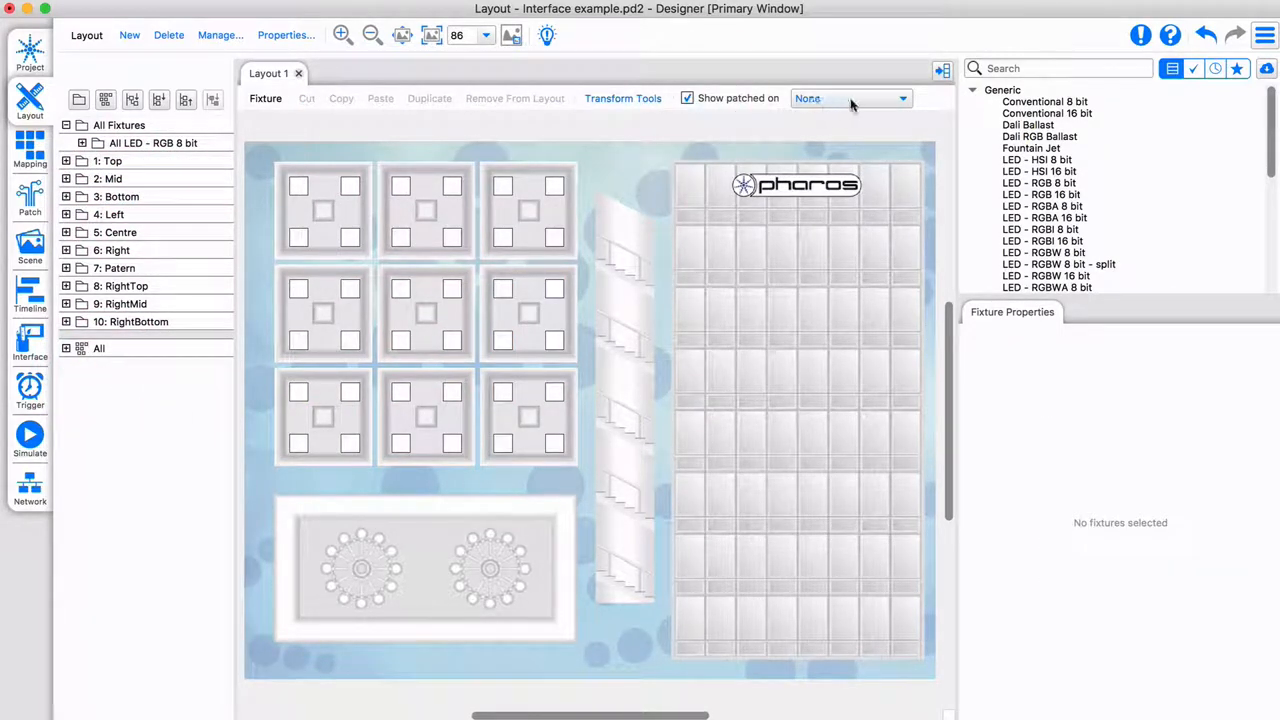
click(850, 98)
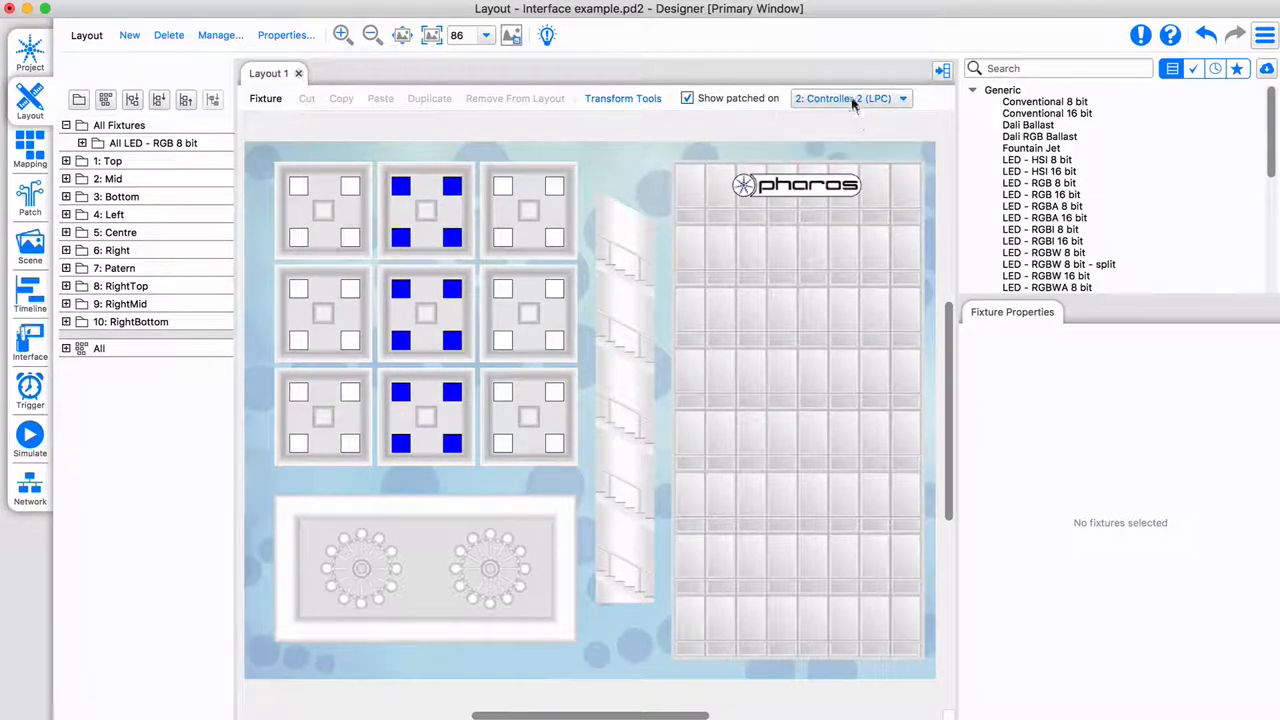
click(848, 98)
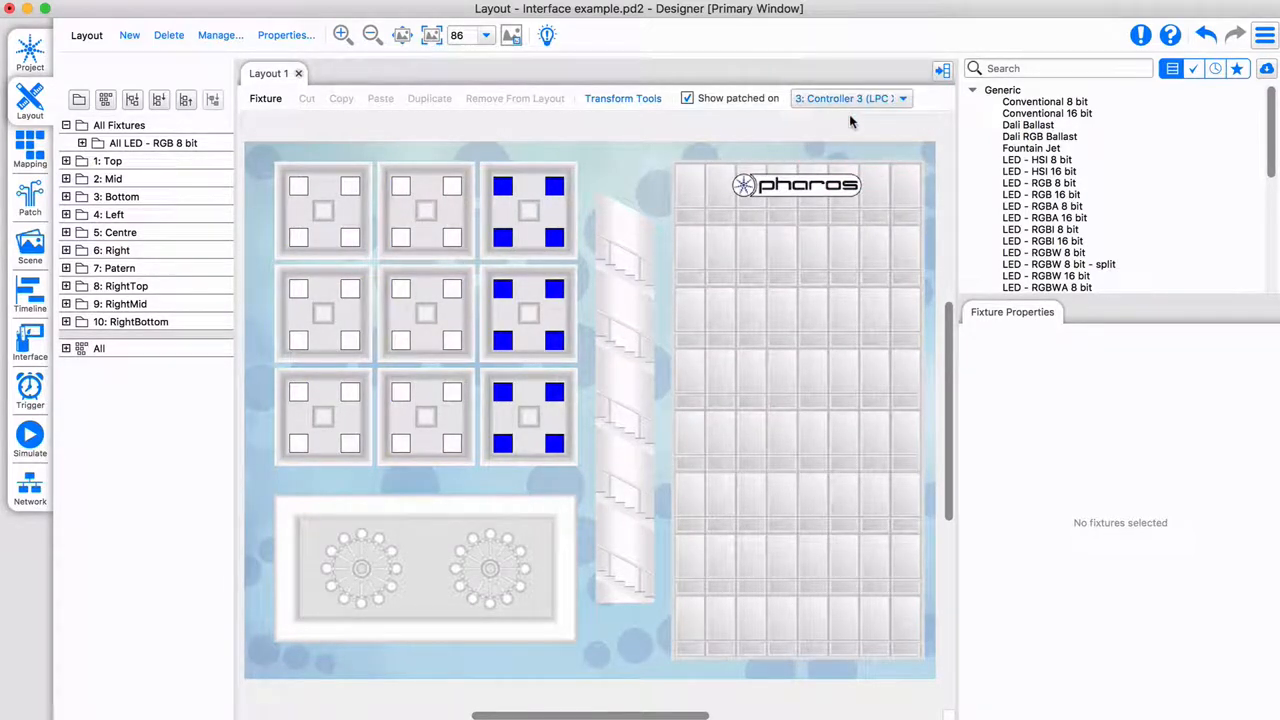